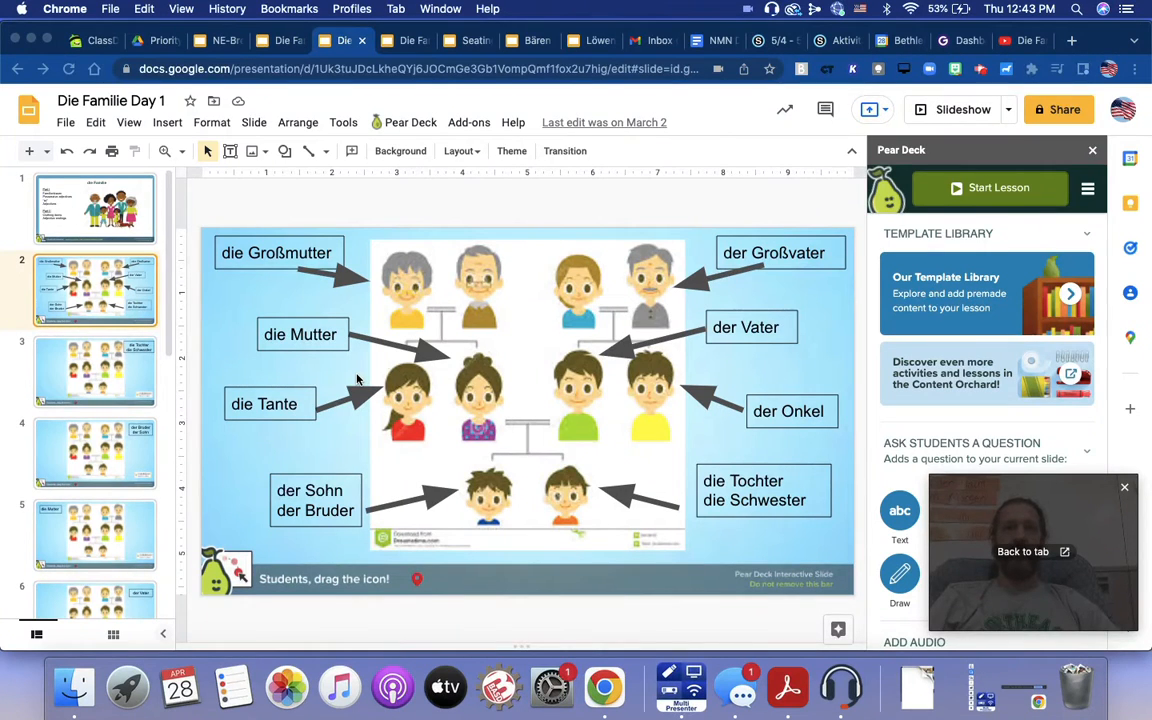
mouse_move(113, 272)
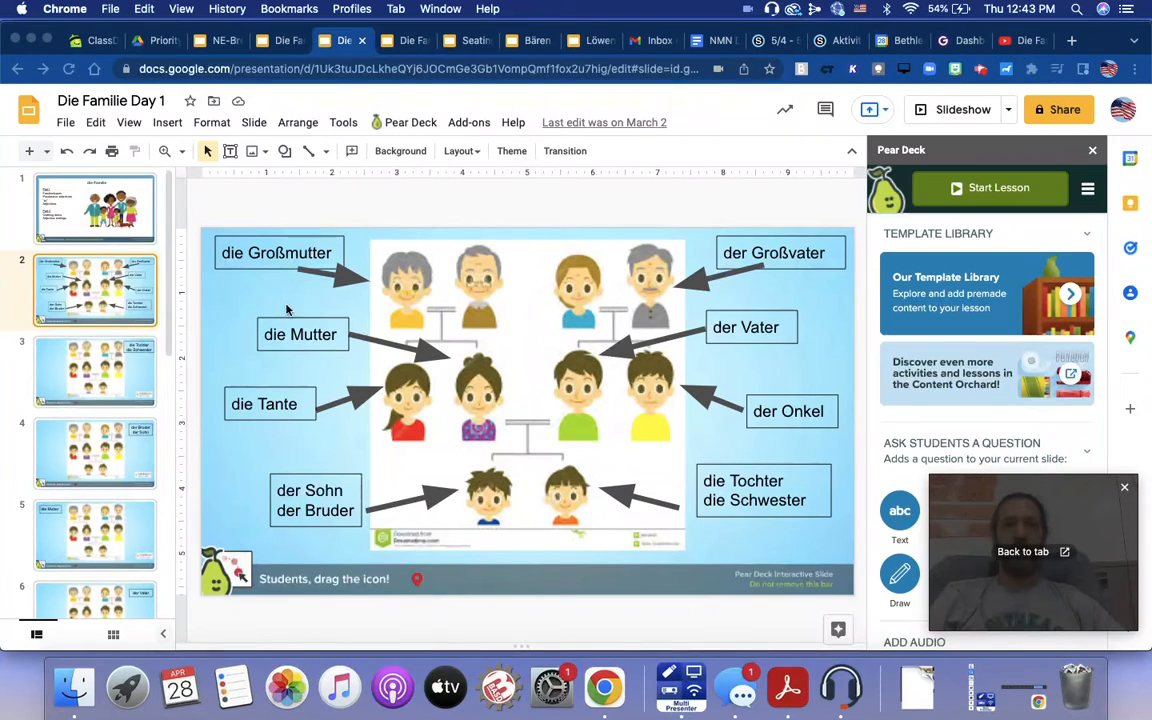
mouse_move(293, 417)
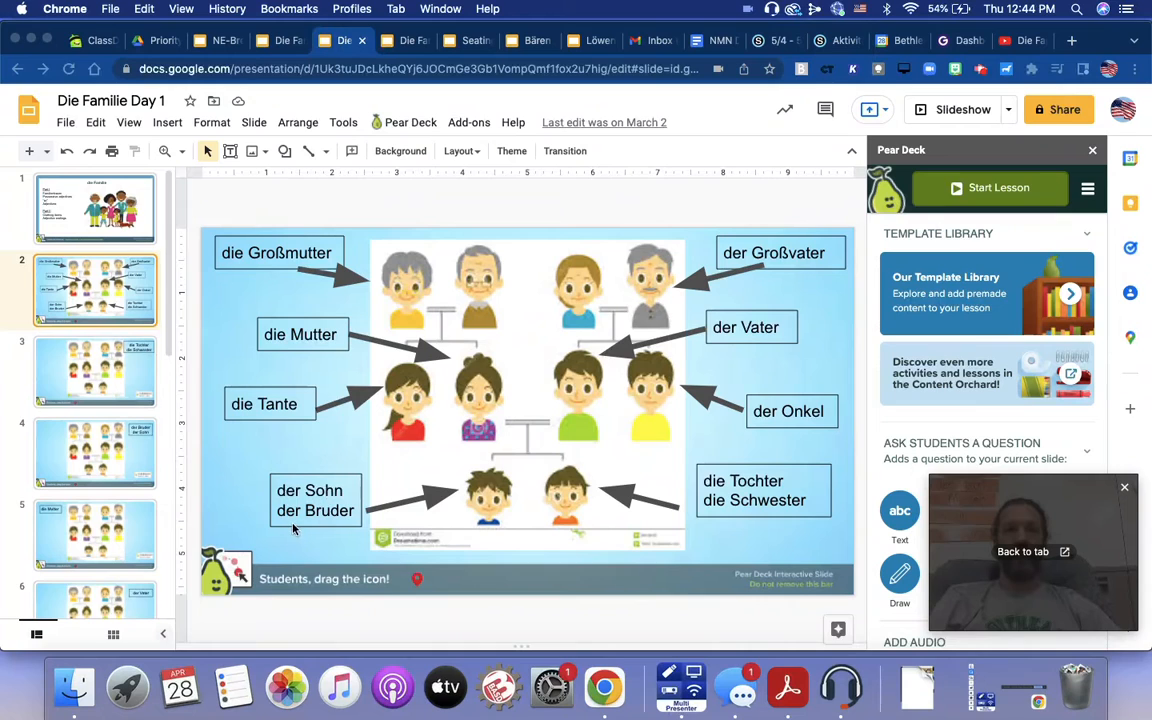
mouse_move(790, 260)
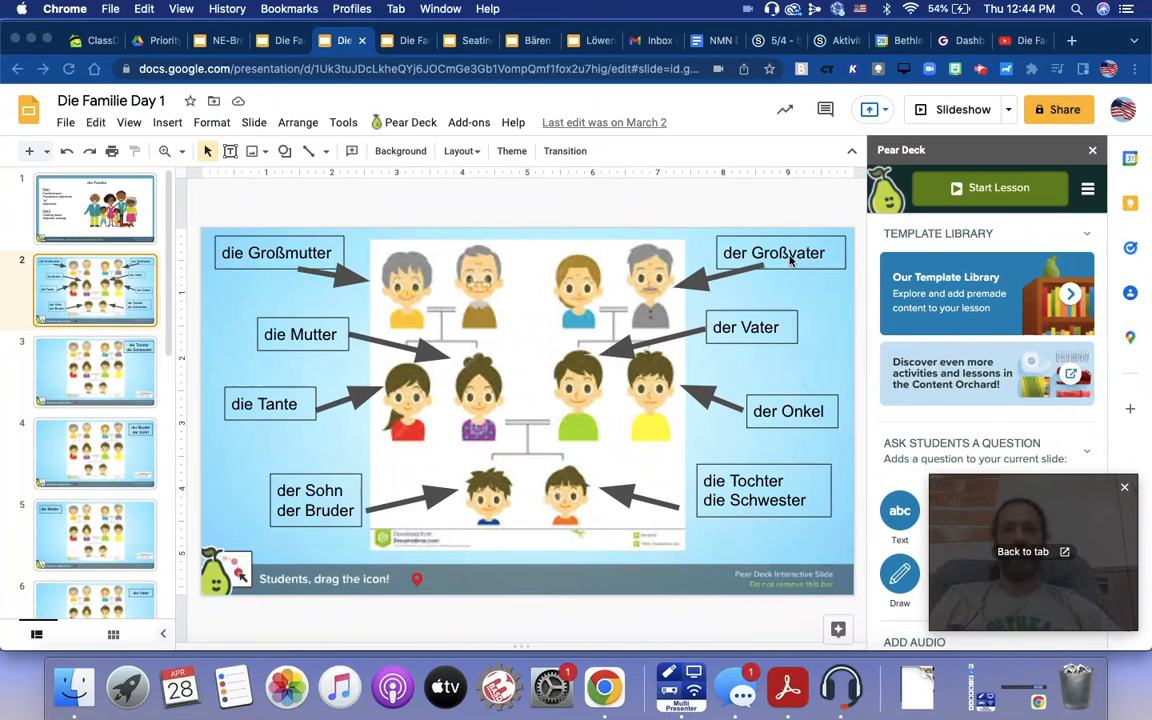
mouse_move(765, 335)
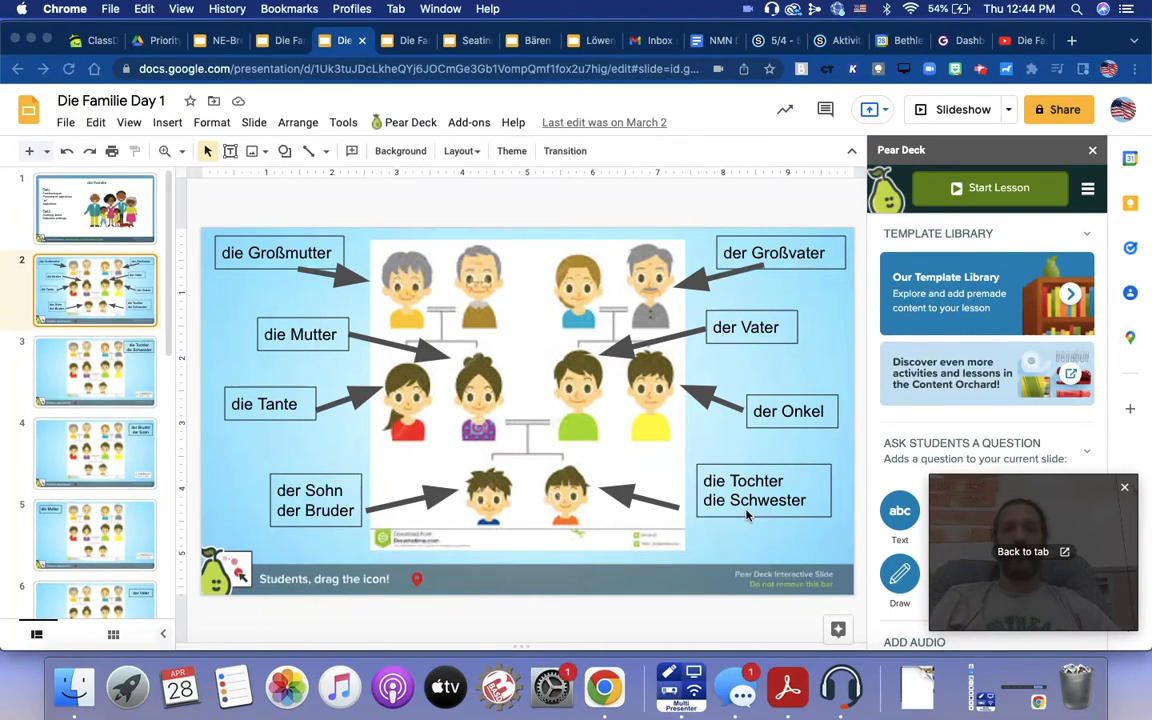
- Pass the der Neffe/die Nichte slide 11 and open vocabulary slide 12 on siblings, parents, pets
scroll("down", 3)
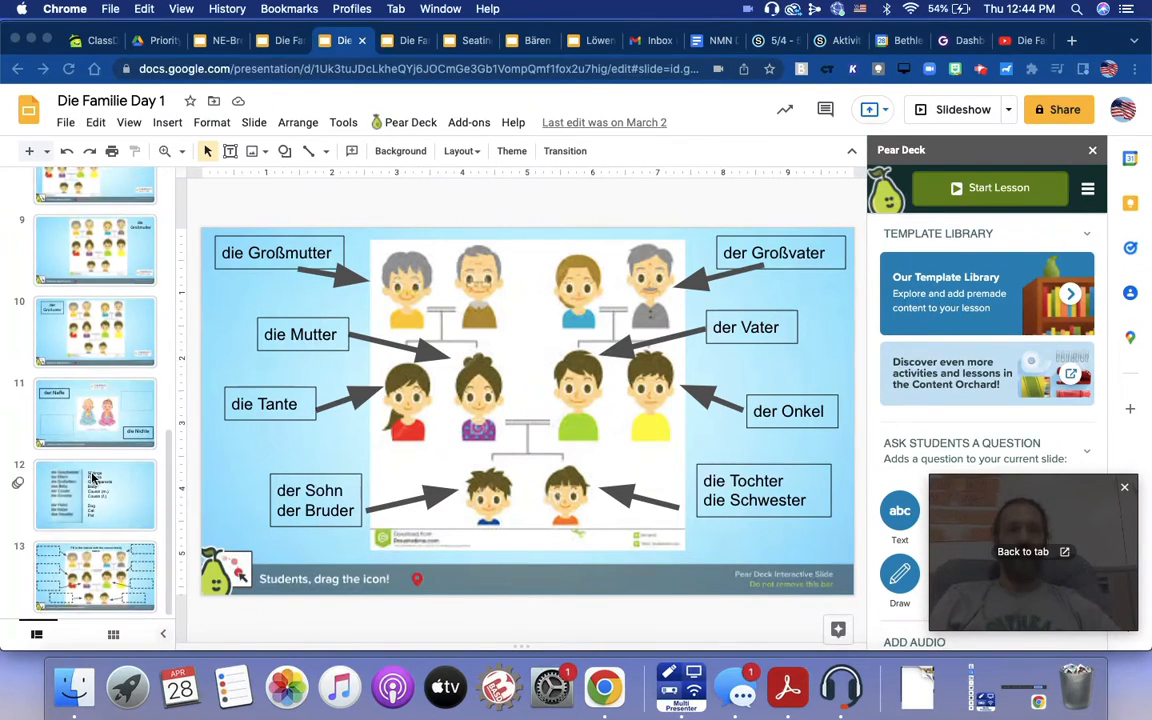
left_click(95, 412)
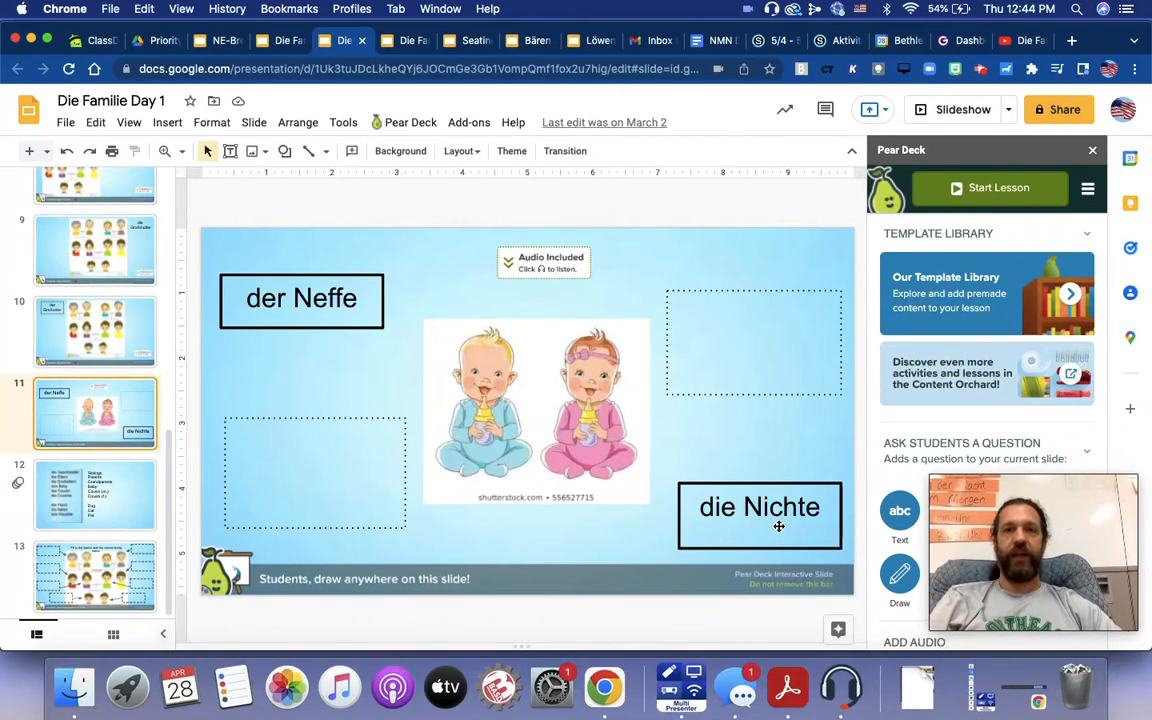
mouse_move(238, 459)
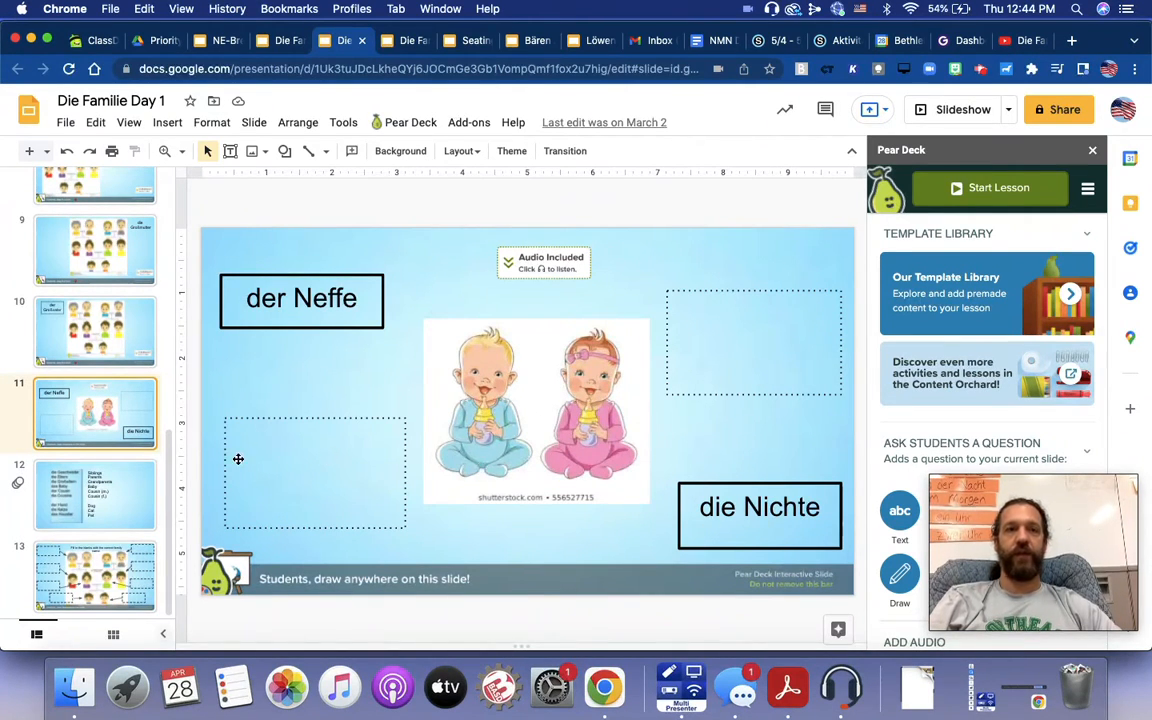
left_click(95, 494)
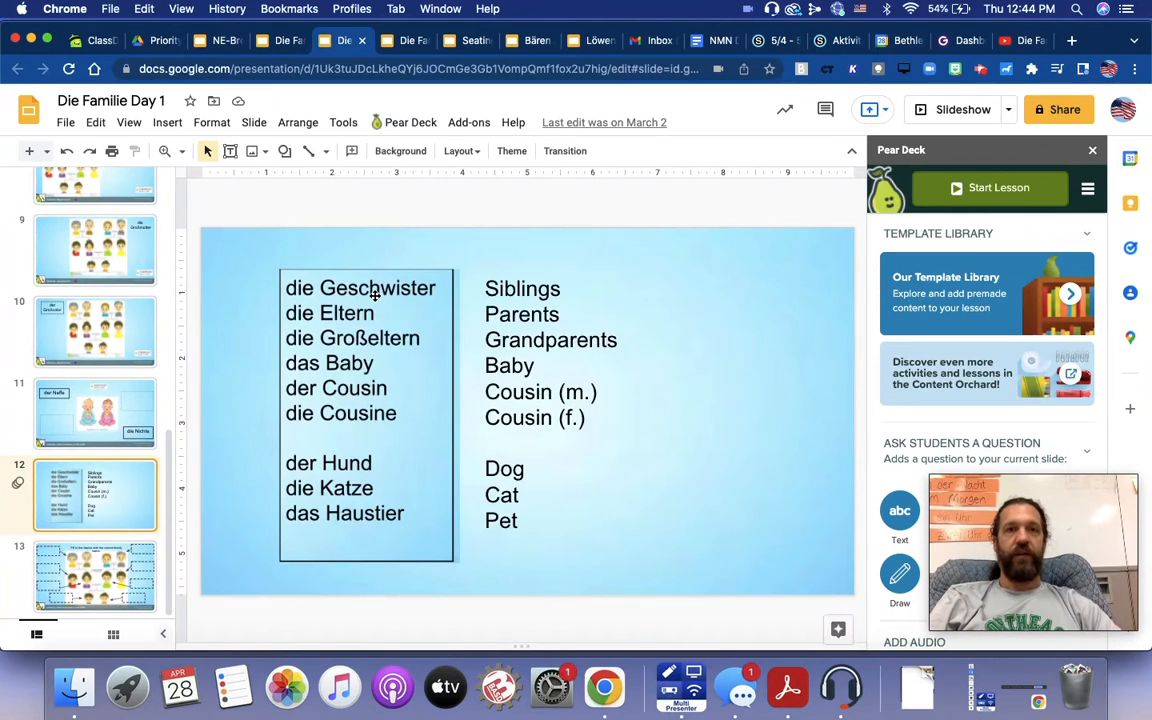
mouse_move(395, 314)
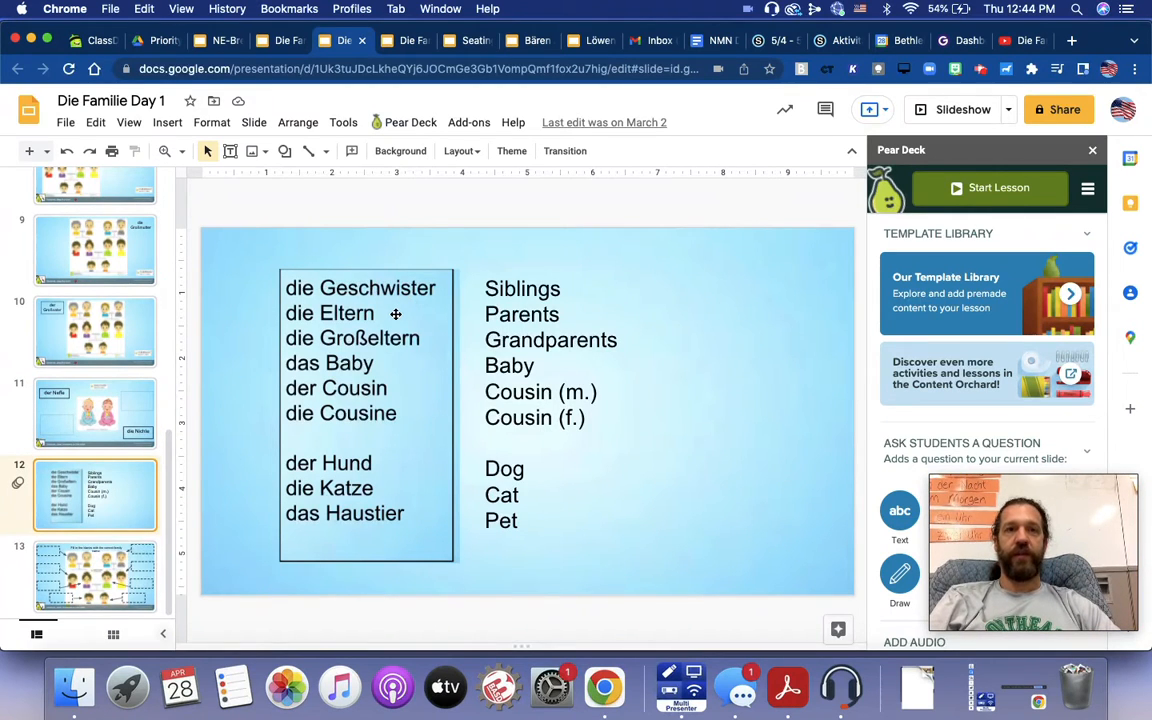
mouse_move(430, 340)
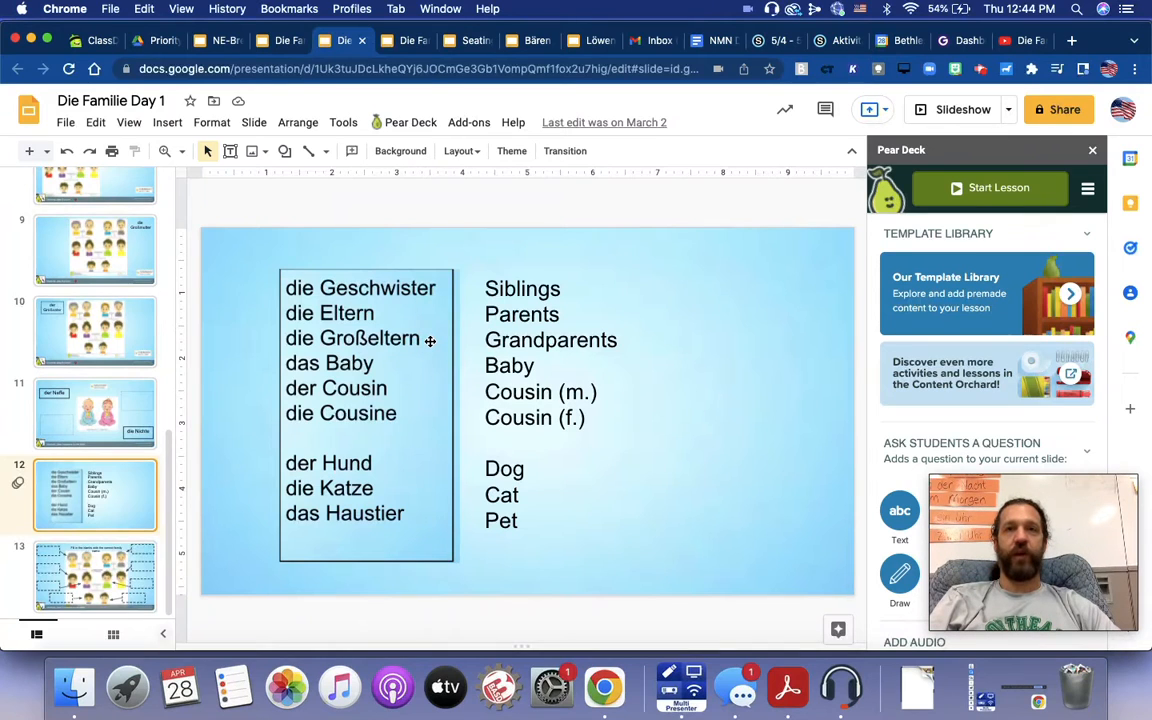
mouse_move(405, 387)
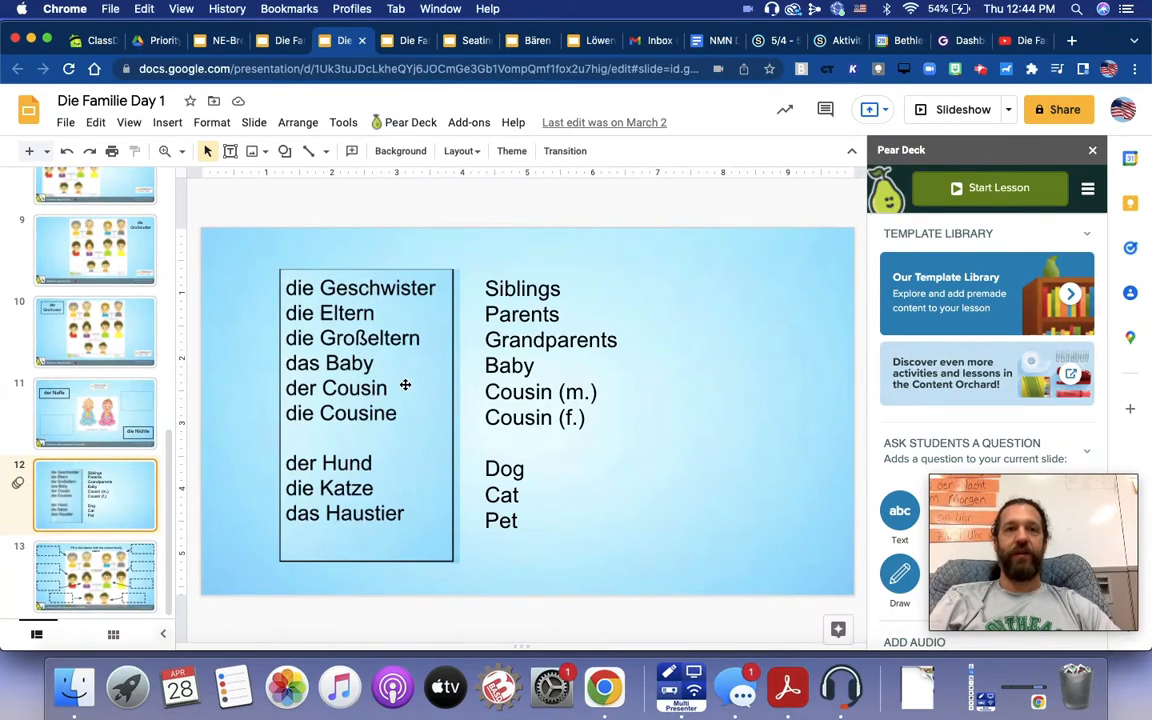
mouse_move(406, 417)
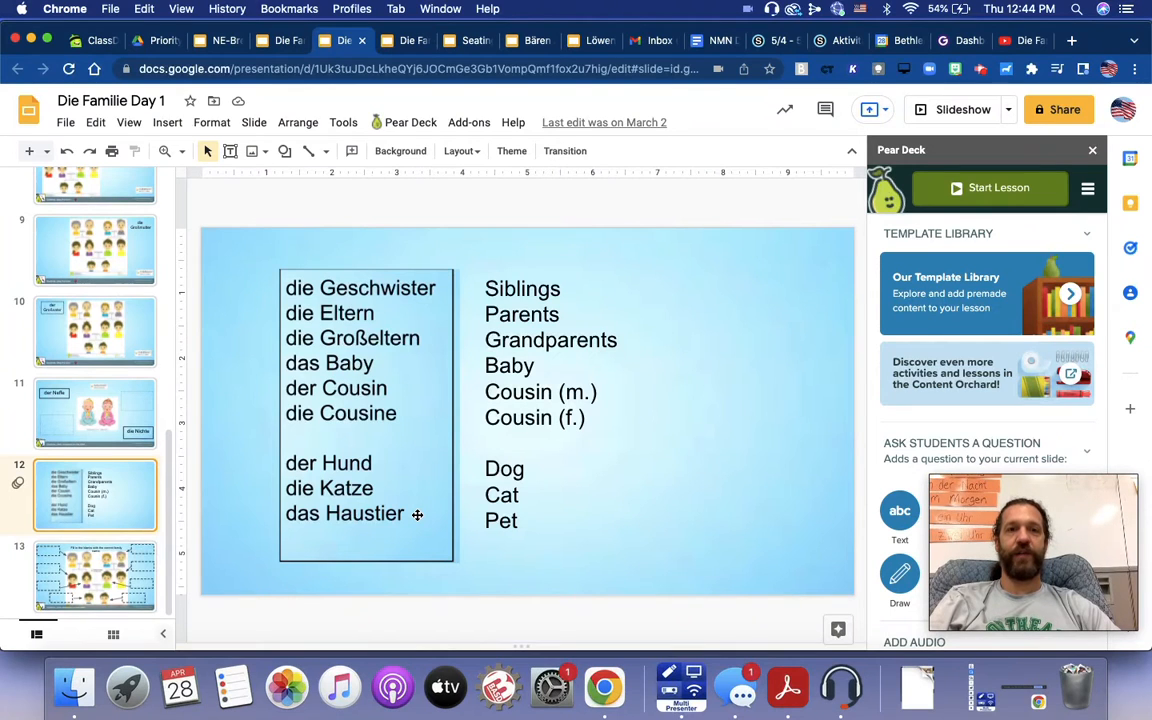
mouse_move(407, 491)
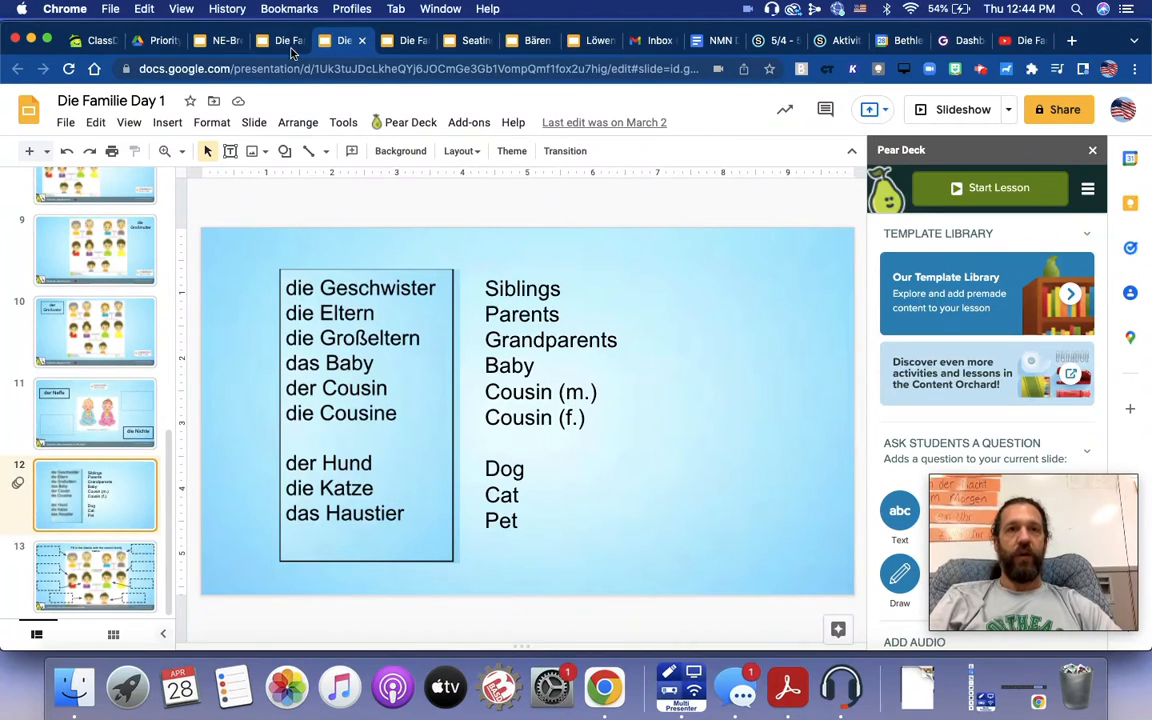
- Switch to the second Die Familie deck and show slide 2 with mein, dein, sein, ihr
left_click(280, 41)
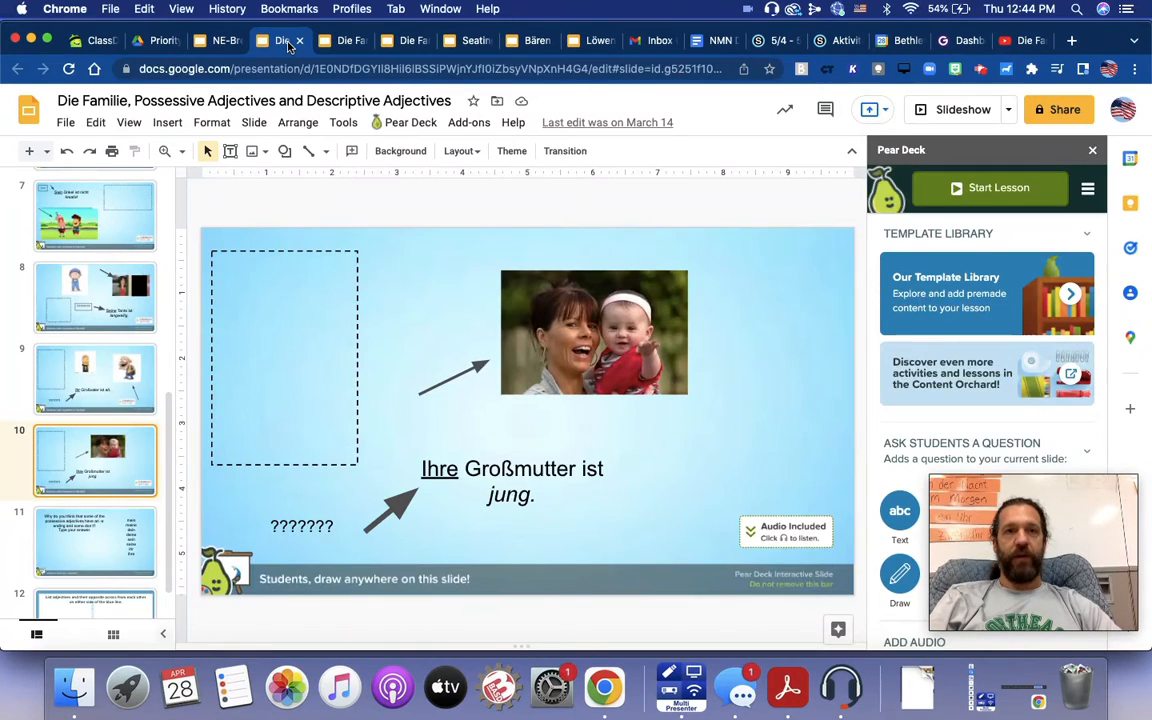
scroll("up", 3)
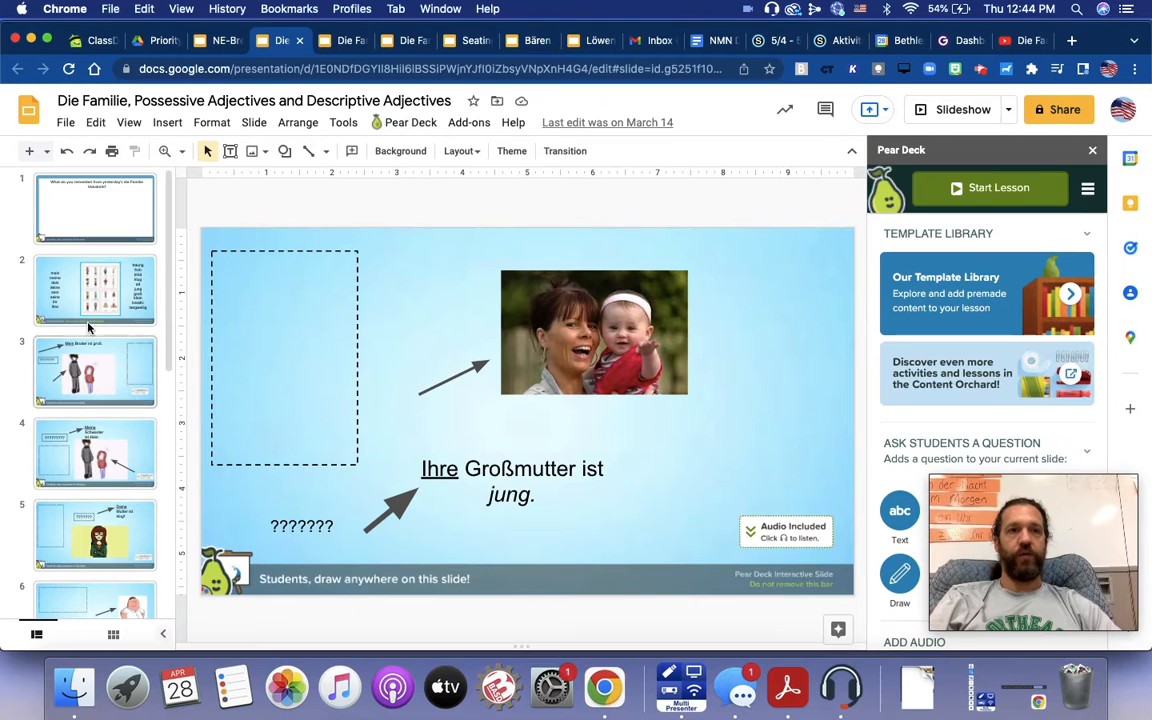
left_click(95, 290)
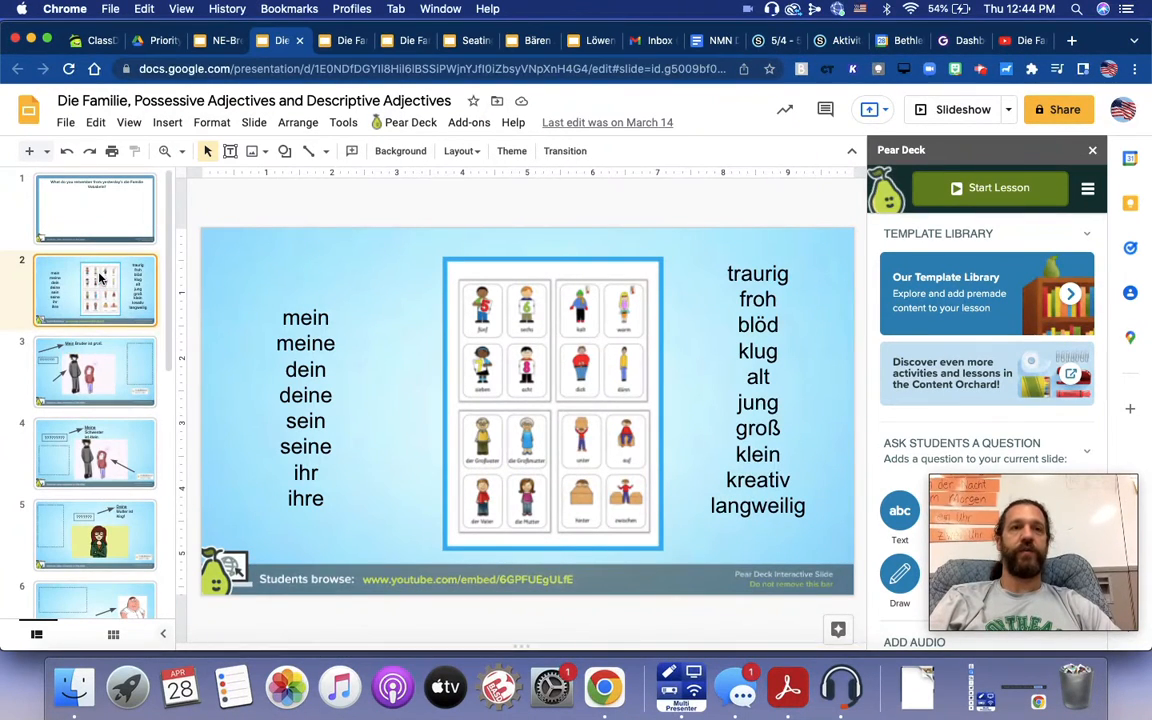
mouse_move(236, 328)
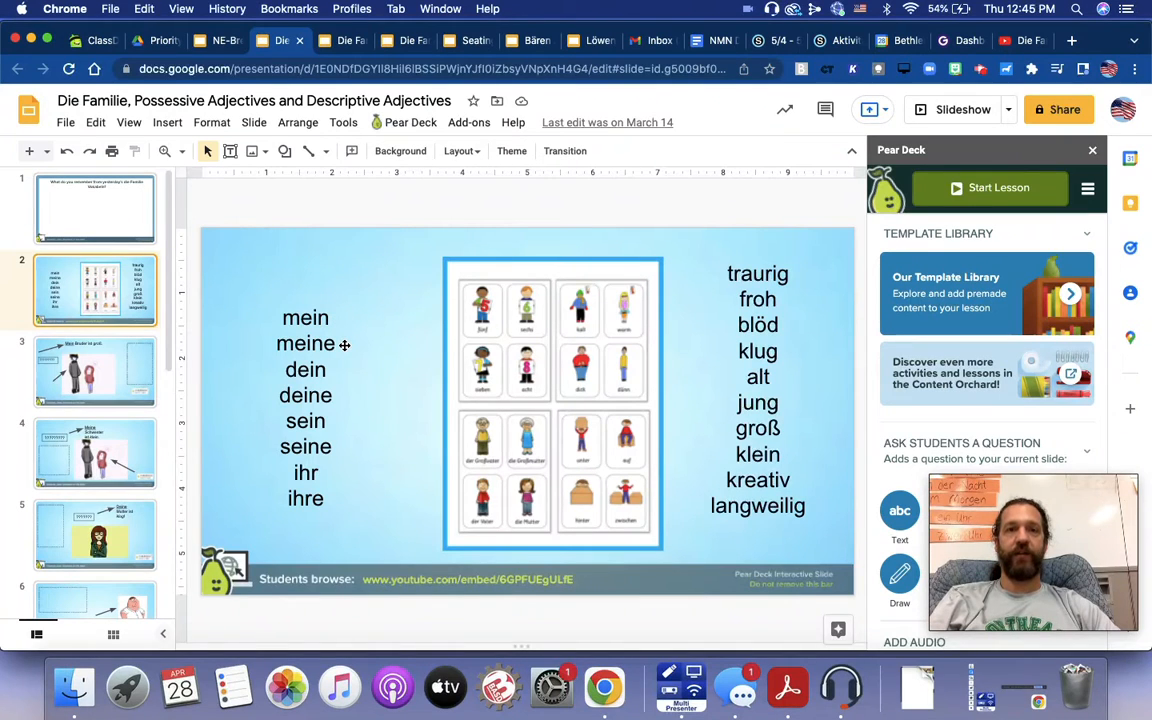
mouse_move(347, 393)
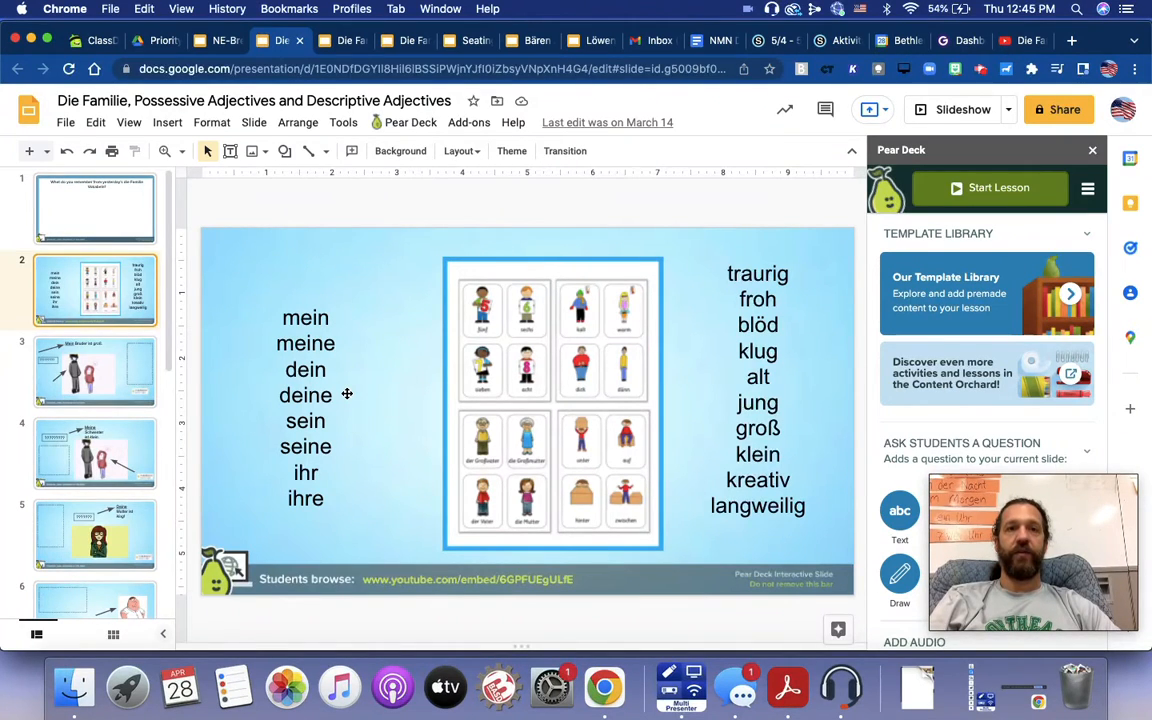
mouse_move(339, 442)
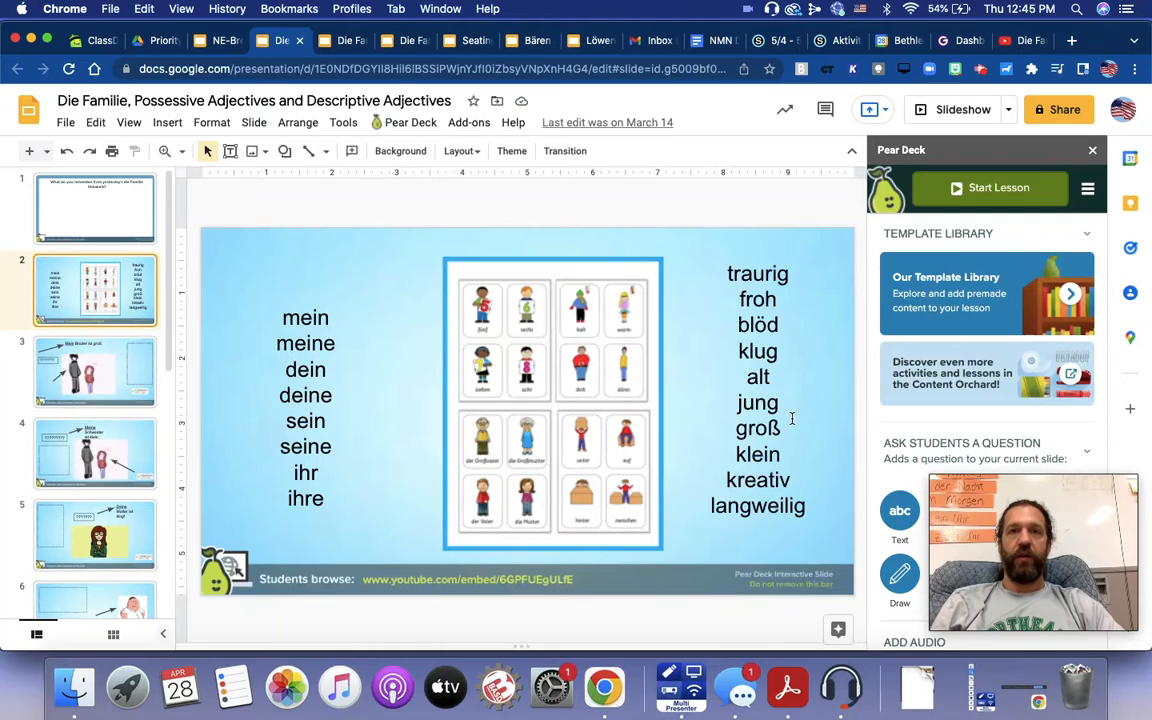
mouse_move(790, 458)
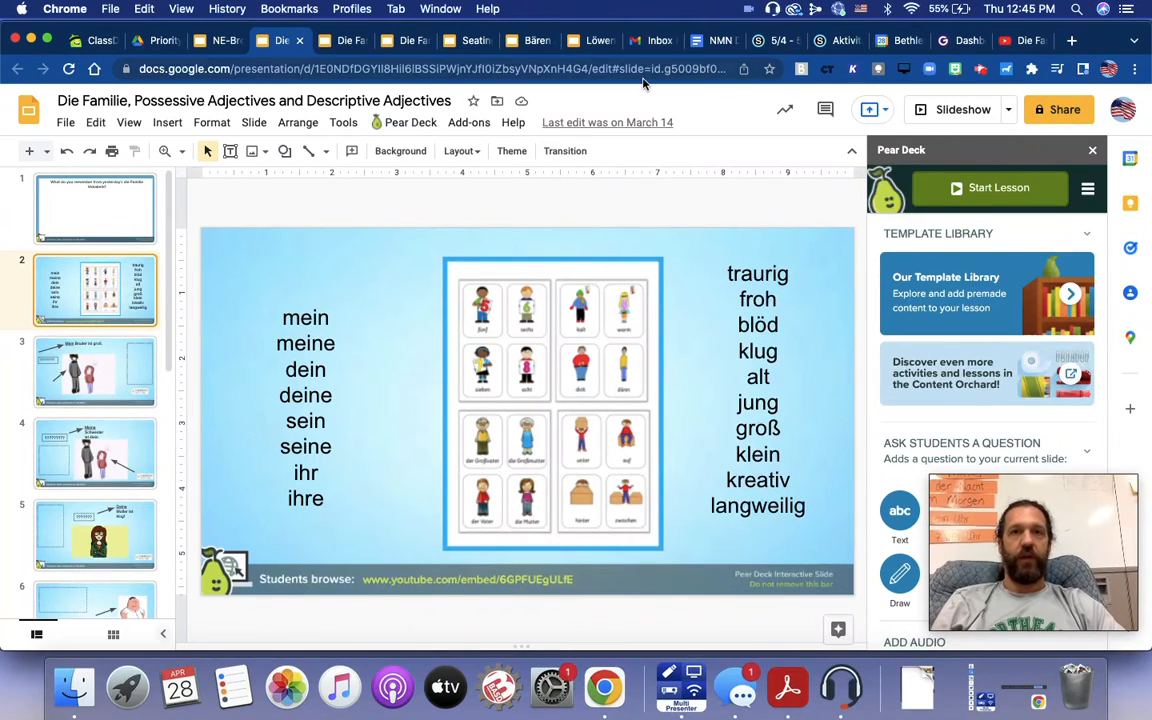
- Show slide 3 with the sentence 'Mein Bruder ist groß' and its drawing
left_click(95, 372)
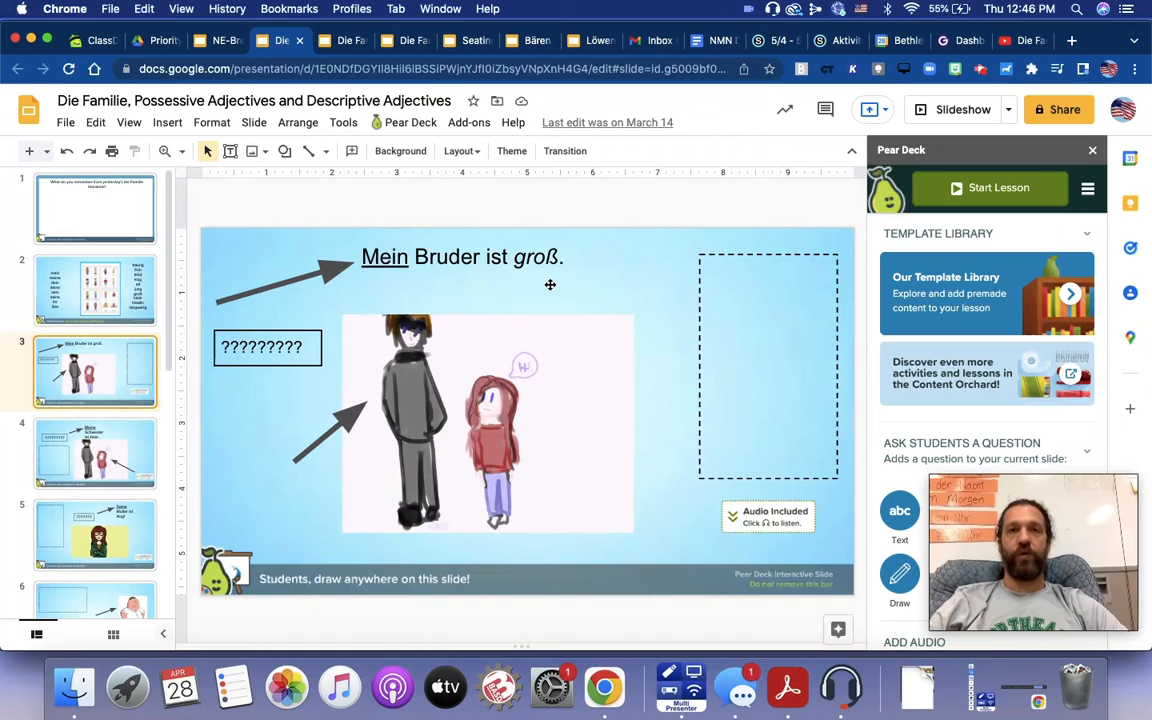
mouse_move(458, 285)
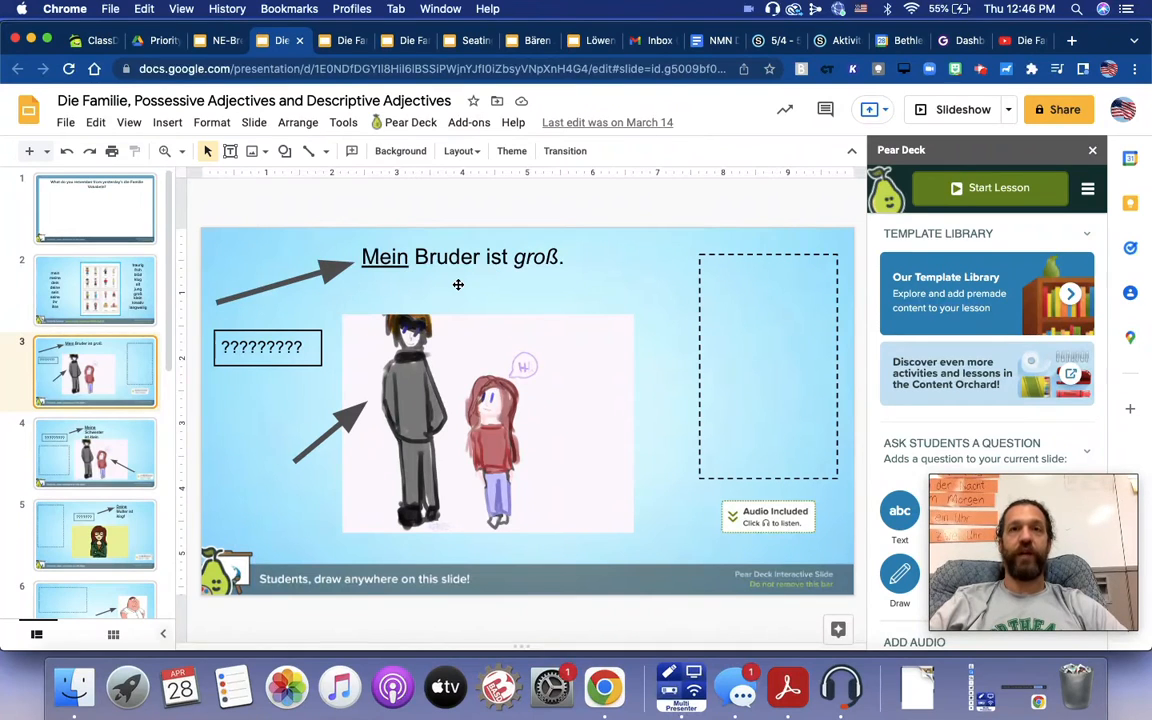
mouse_move(536, 281)
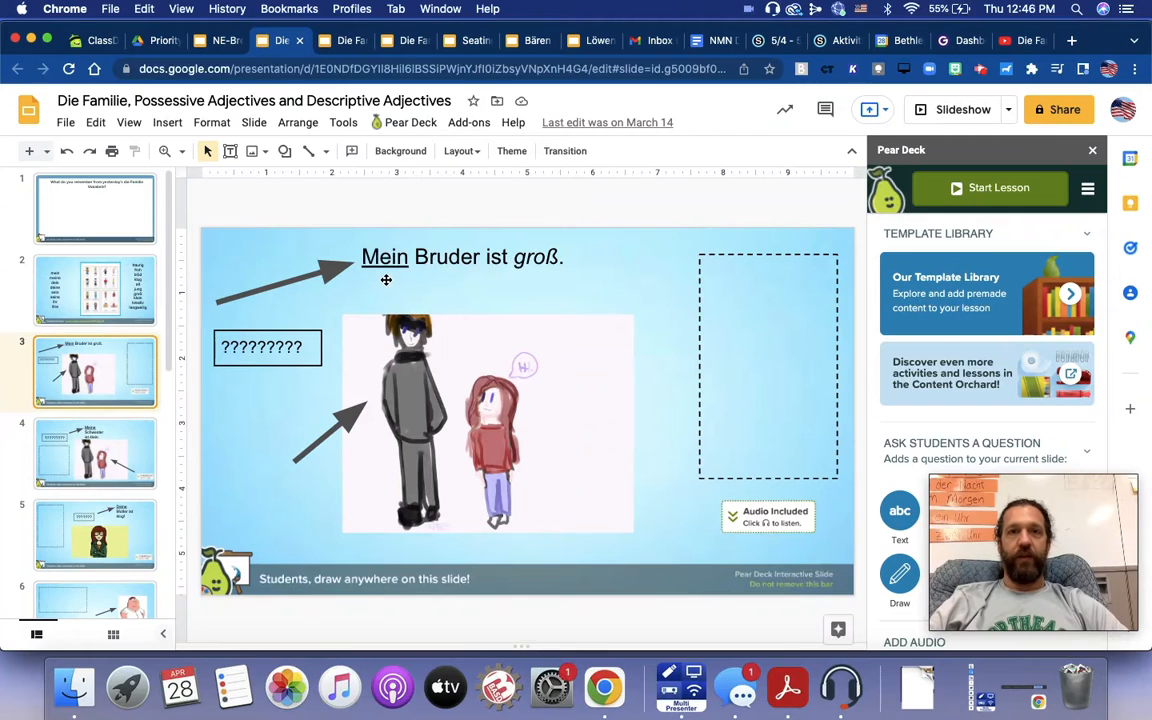
mouse_move(542, 281)
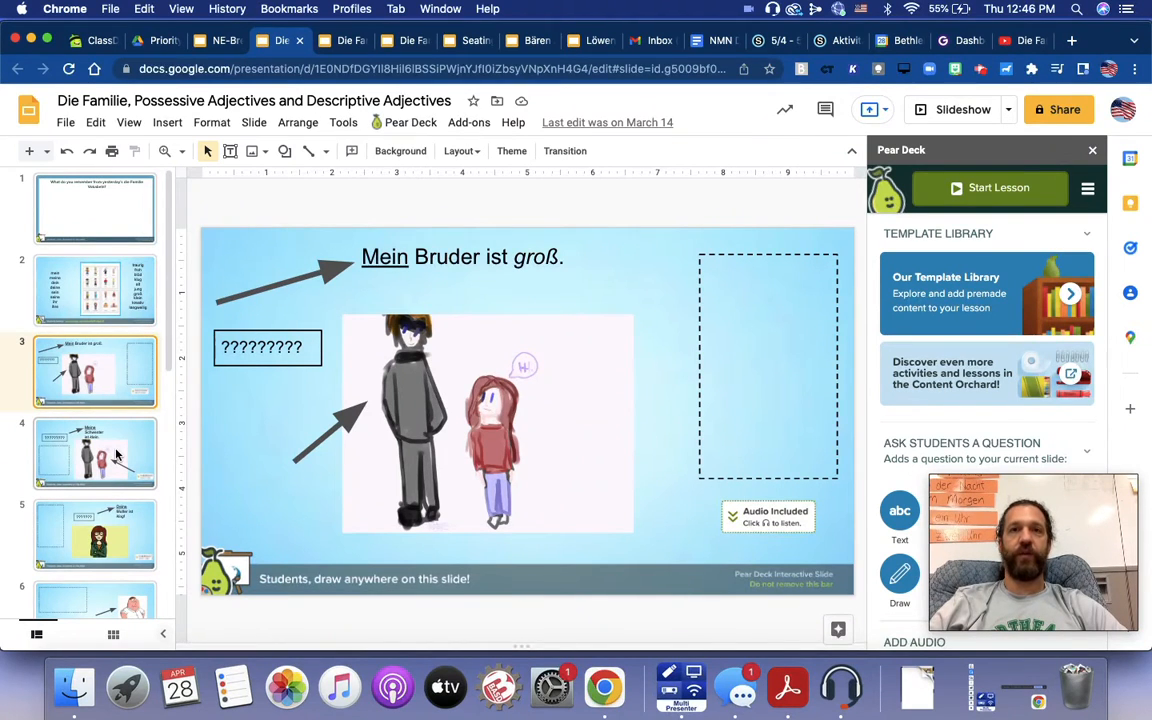
- View 'Meine Schwester ist klein' on slide 4, then 'Deine Mutter ist klug!' on slide 5
left_click(95, 453)
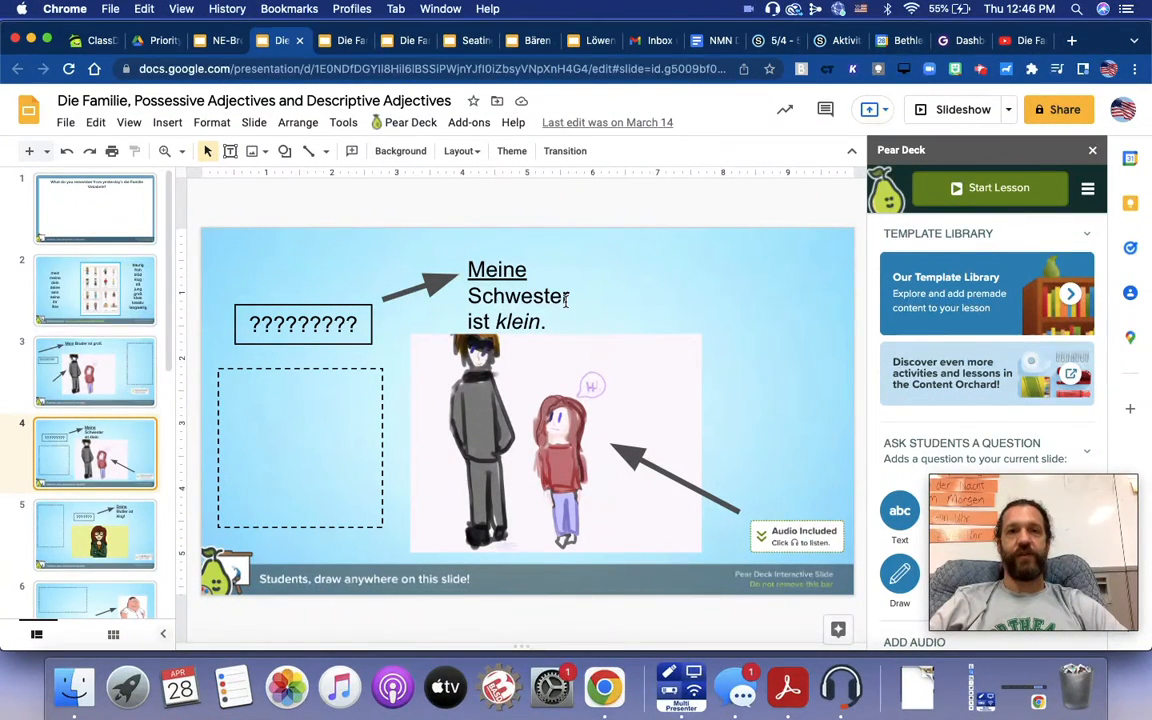
mouse_move(512, 335)
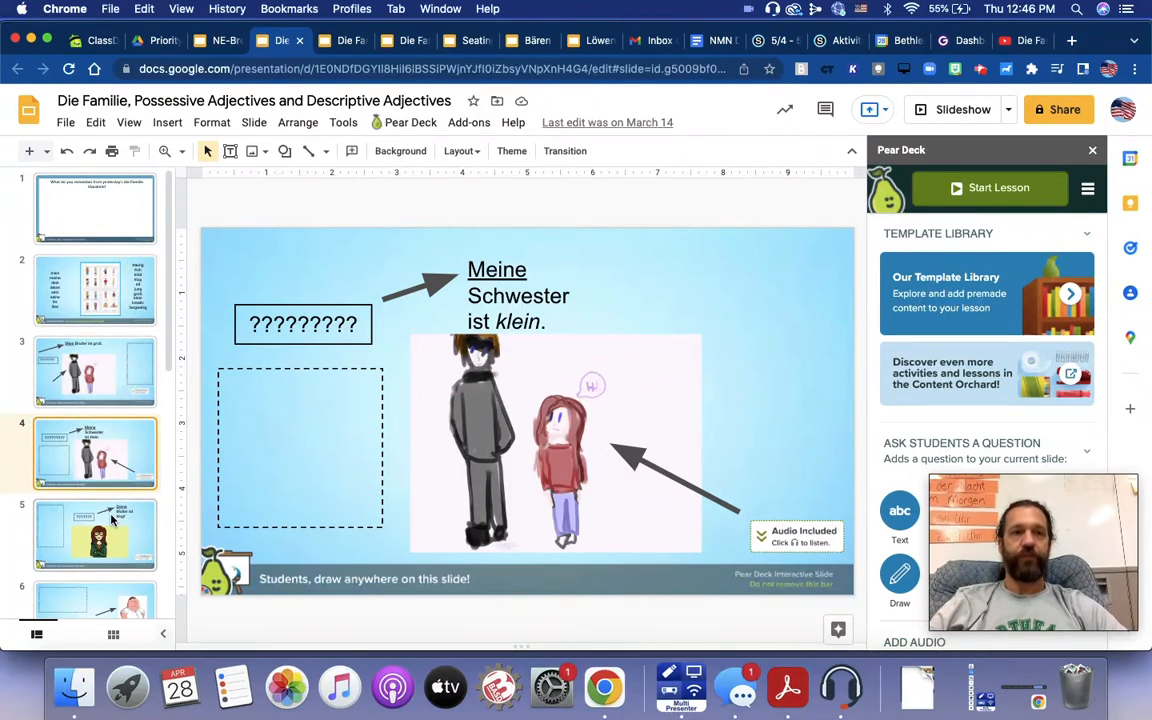
left_click(95, 535)
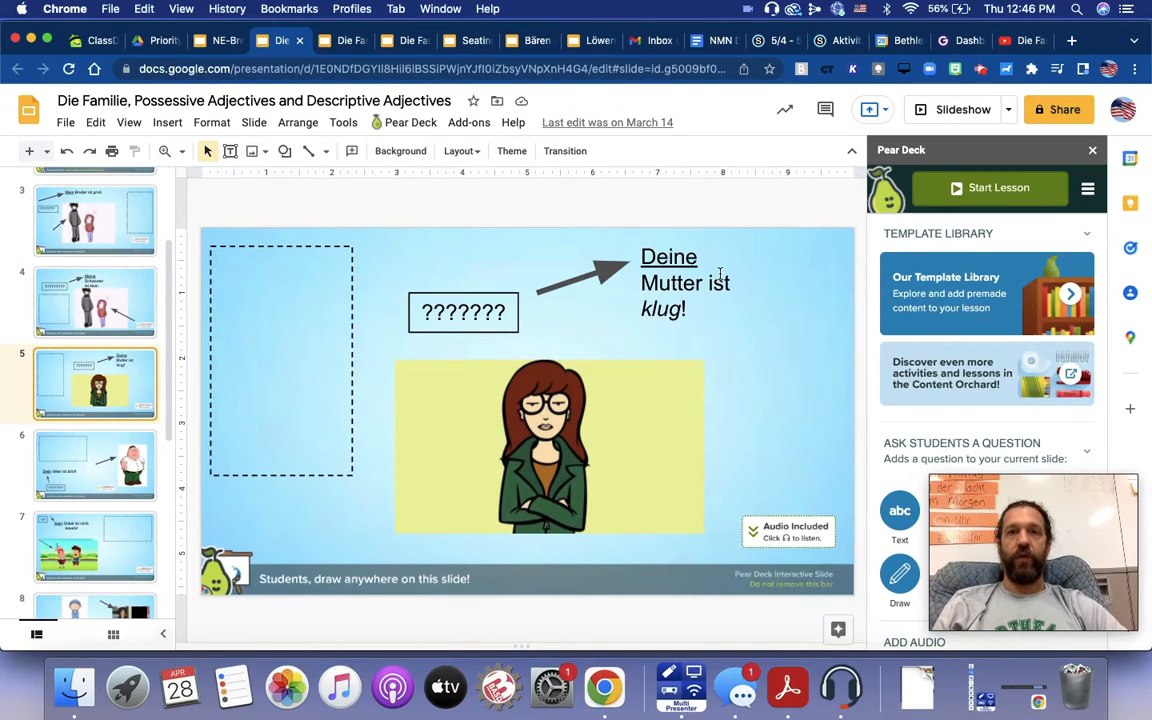
mouse_move(267, 487)
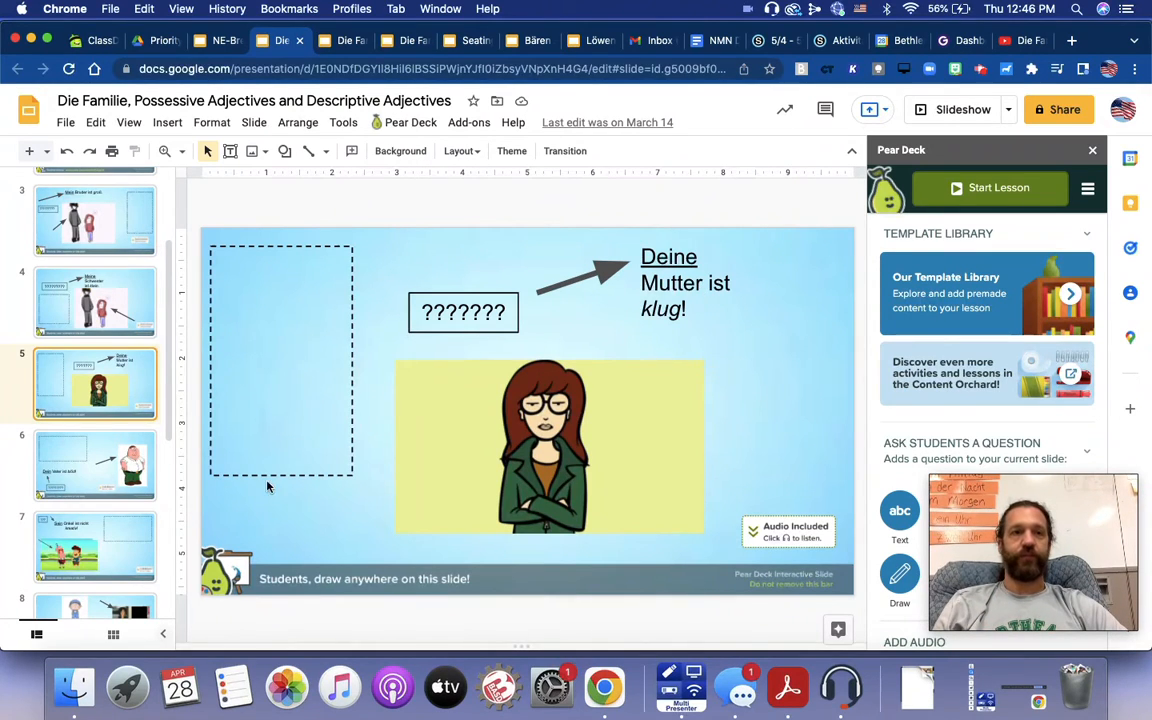
- View 'Dein Vater ist blöd!' on slide 6, then 'Sein Onkel ist nicht kreativ!' on slide 7
left_click(95, 465)
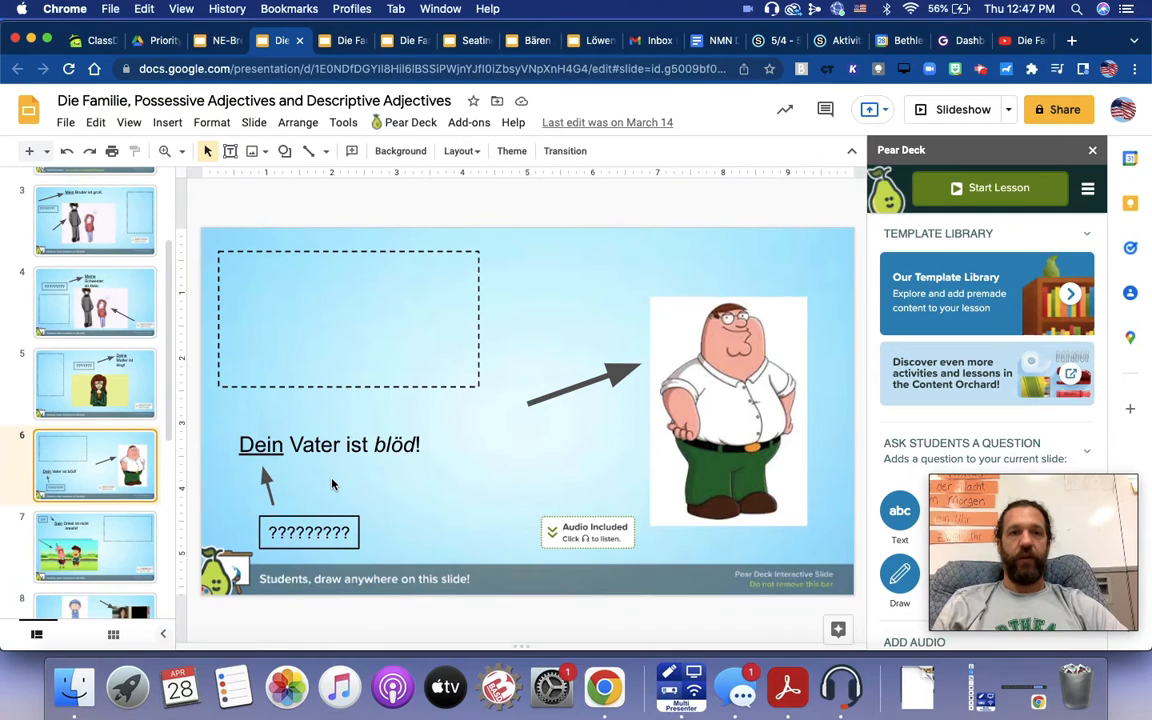
mouse_move(288, 488)
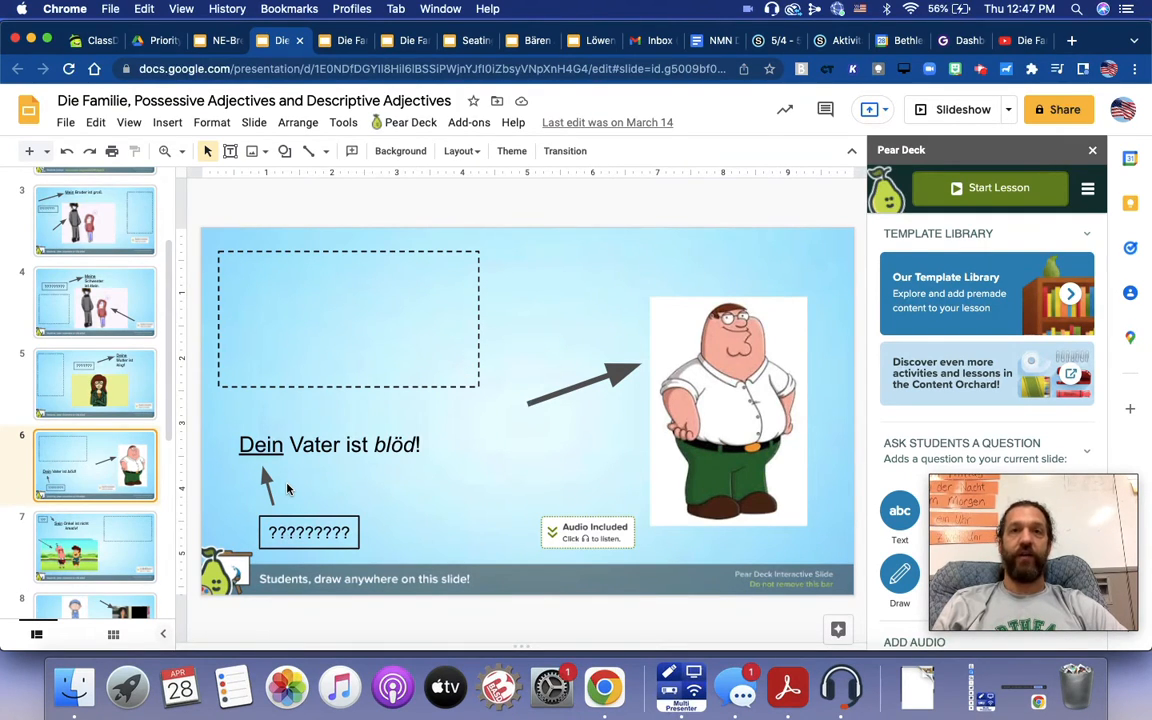
mouse_move(260, 470)
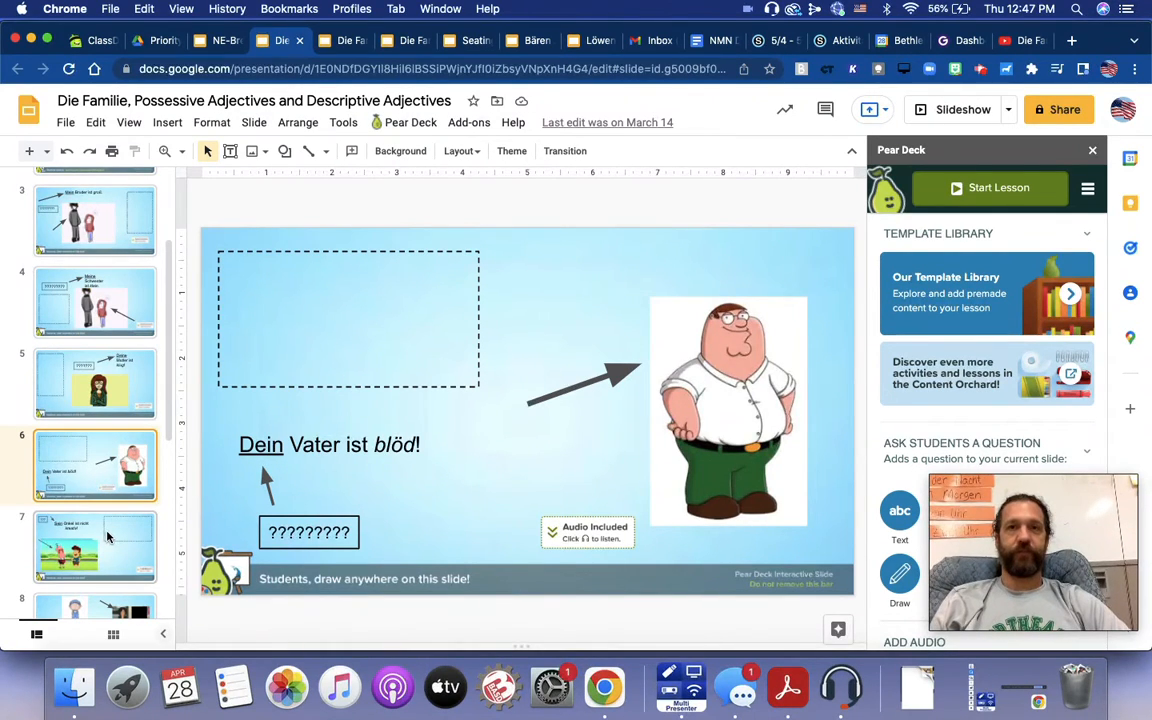
left_click(95, 546)
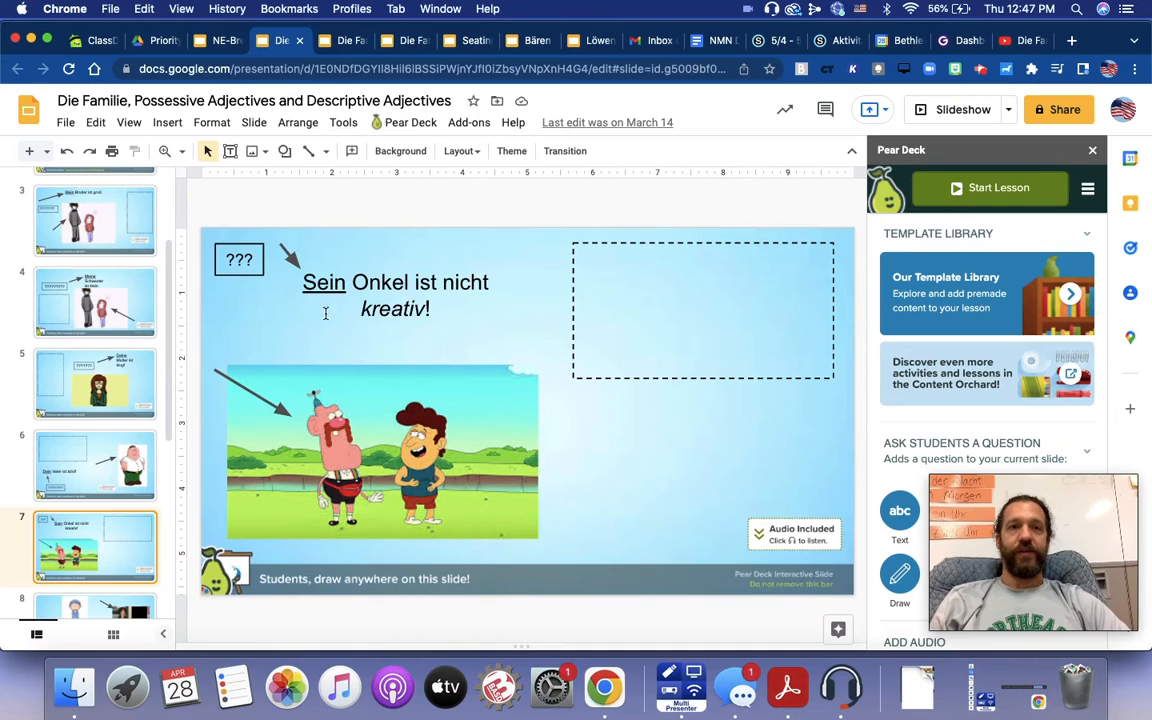
mouse_move(430, 385)
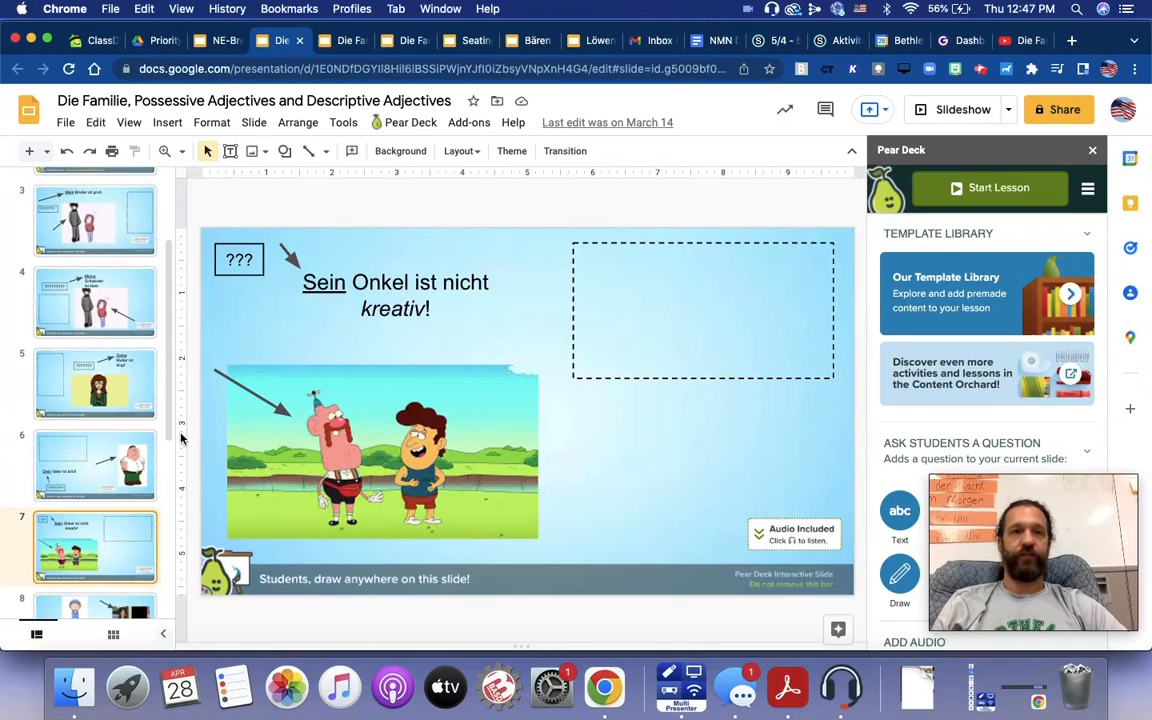
- View 'Seine Tante ist langweilig' on slide 8, then 'Ihr Großvater ist alt' on slide 9
left_click(95, 496)
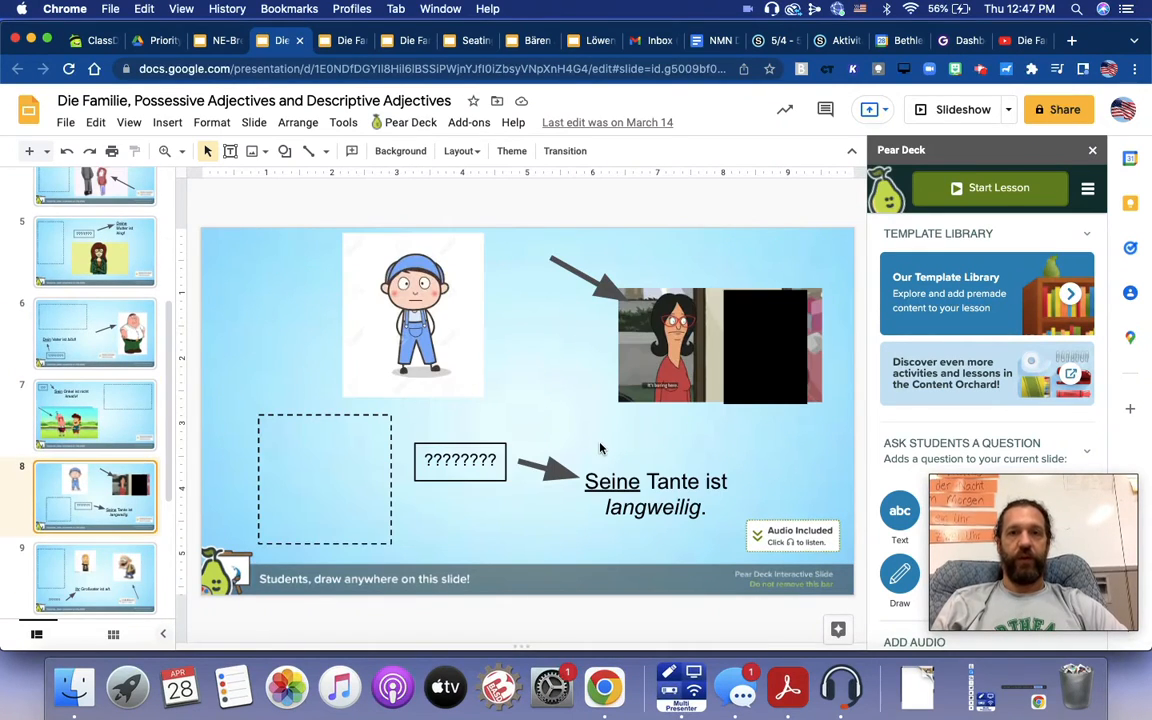
mouse_move(648, 332)
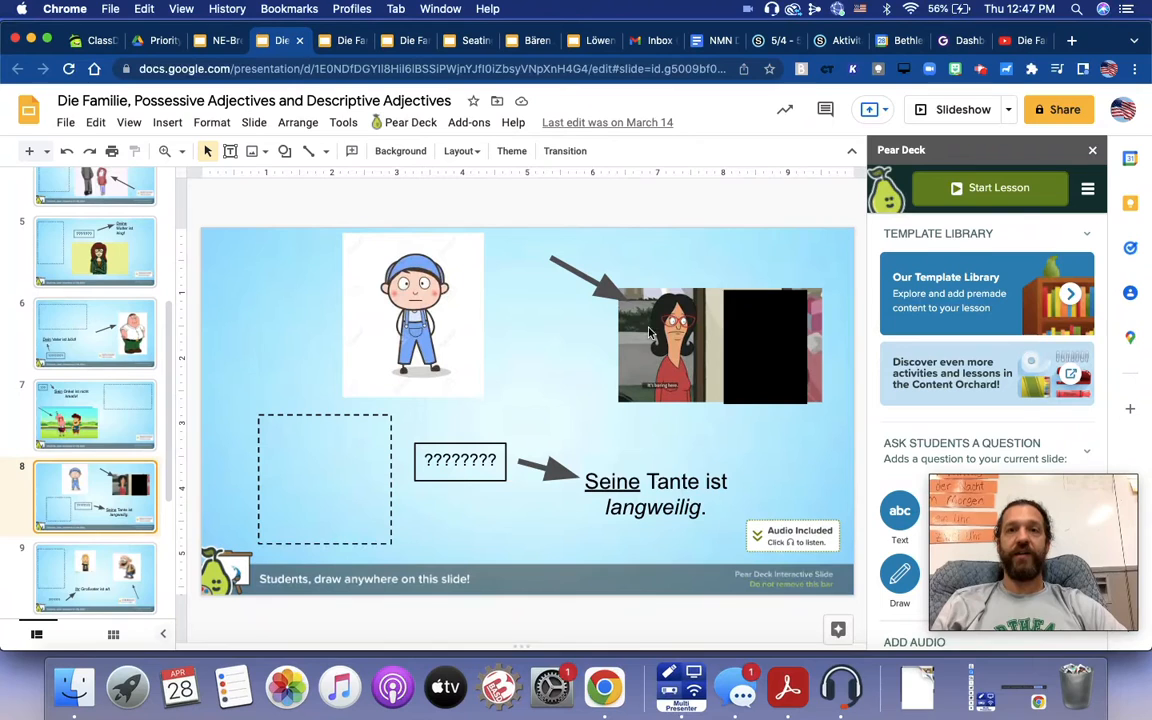
mouse_move(757, 433)
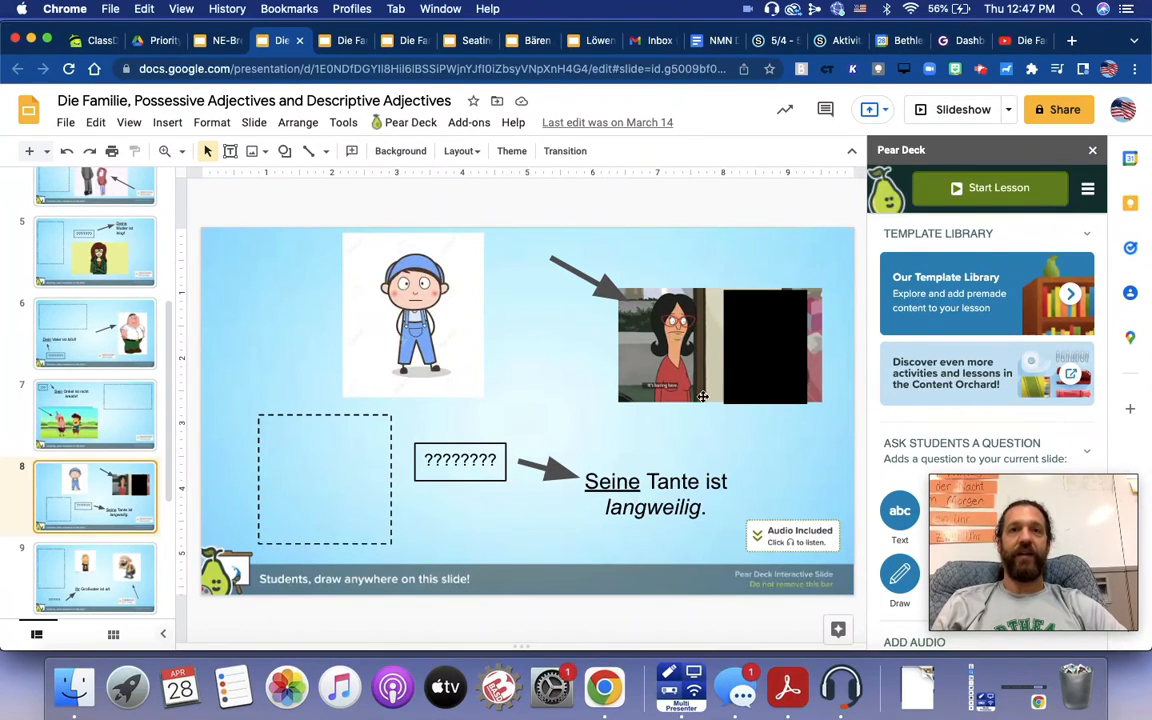
mouse_move(693, 540)
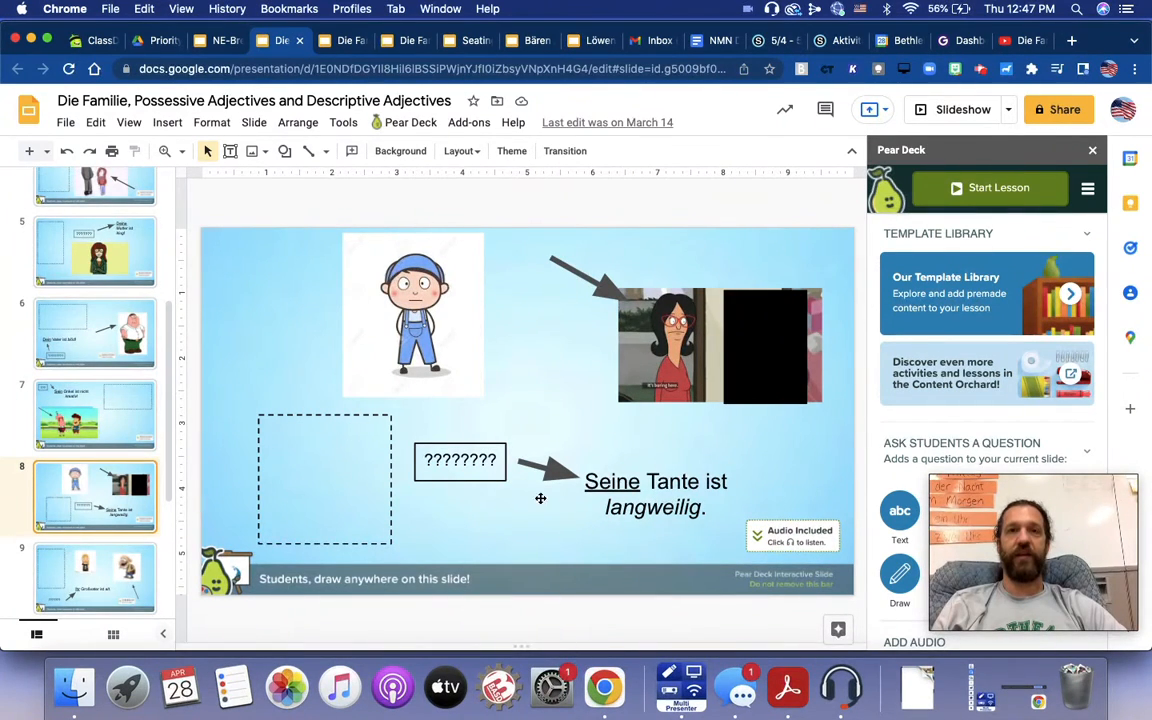
left_click(95, 433)
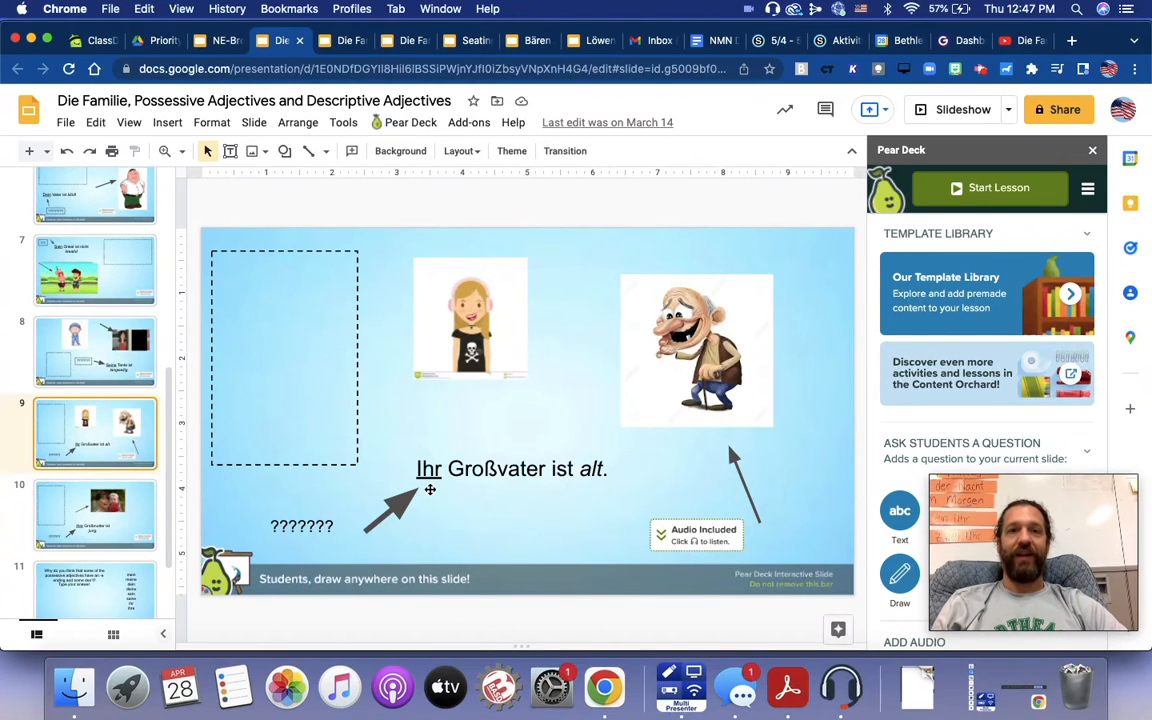
mouse_move(572, 490)
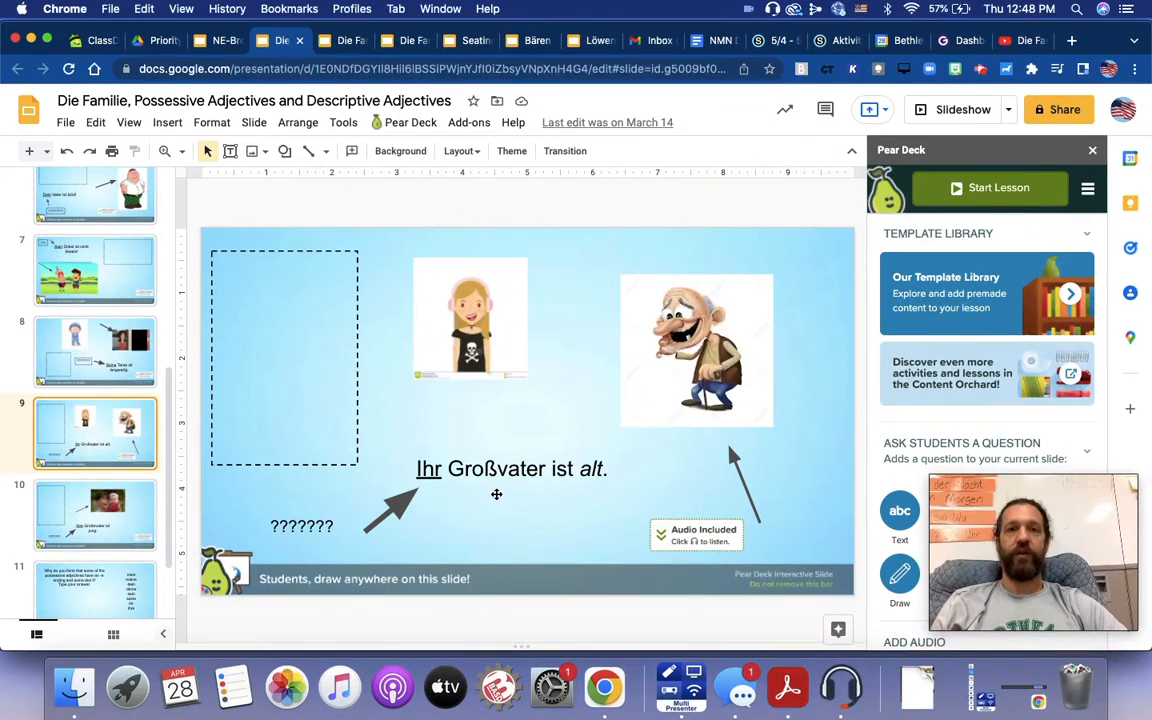
mouse_move(385, 491)
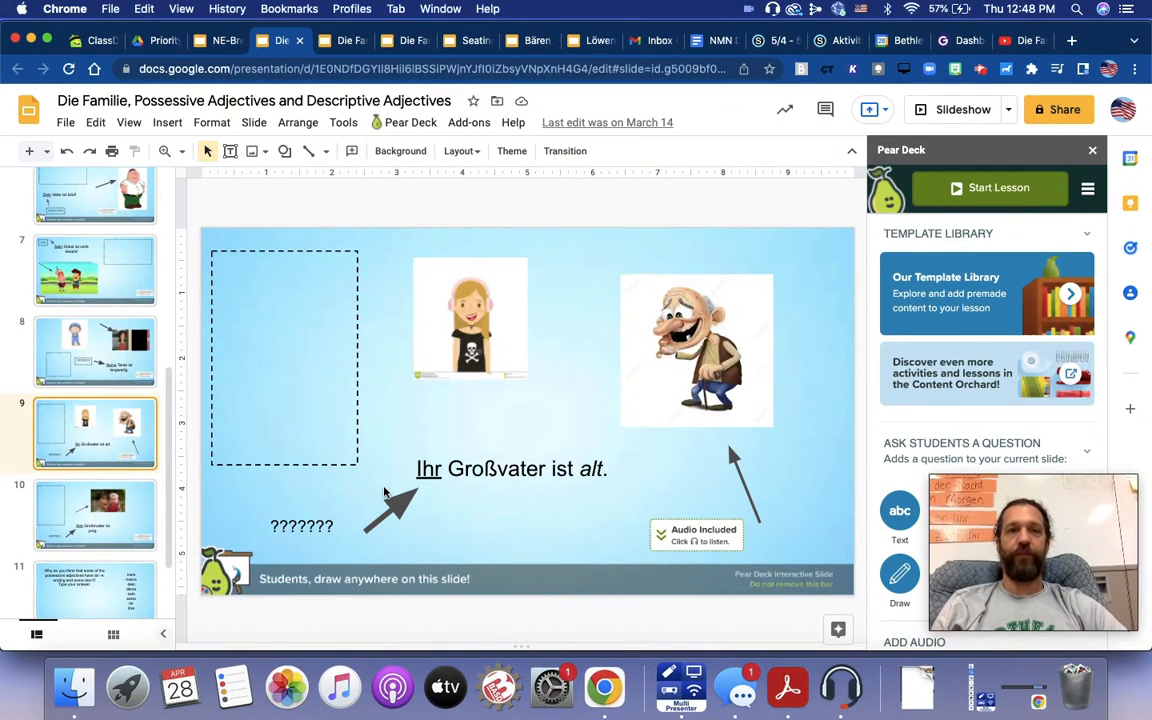
- Display slide 10 showing the sentence 'Ihre Großmutter ist jung.'
left_click(95, 515)
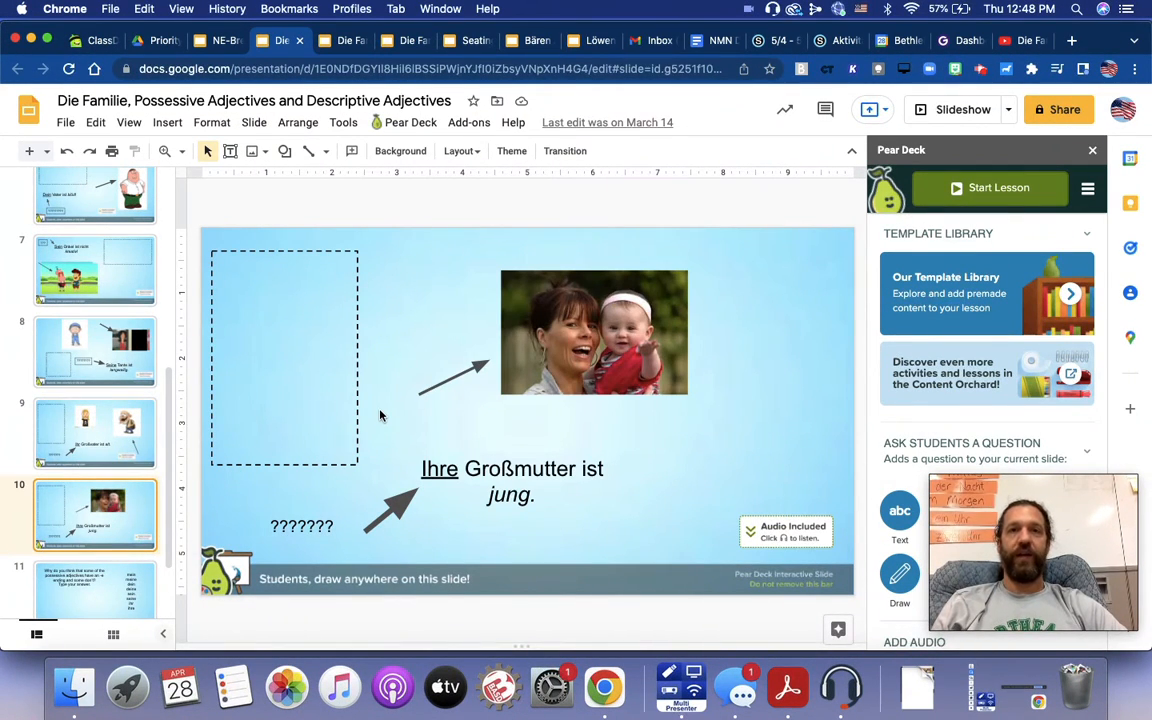
mouse_move(575, 321)
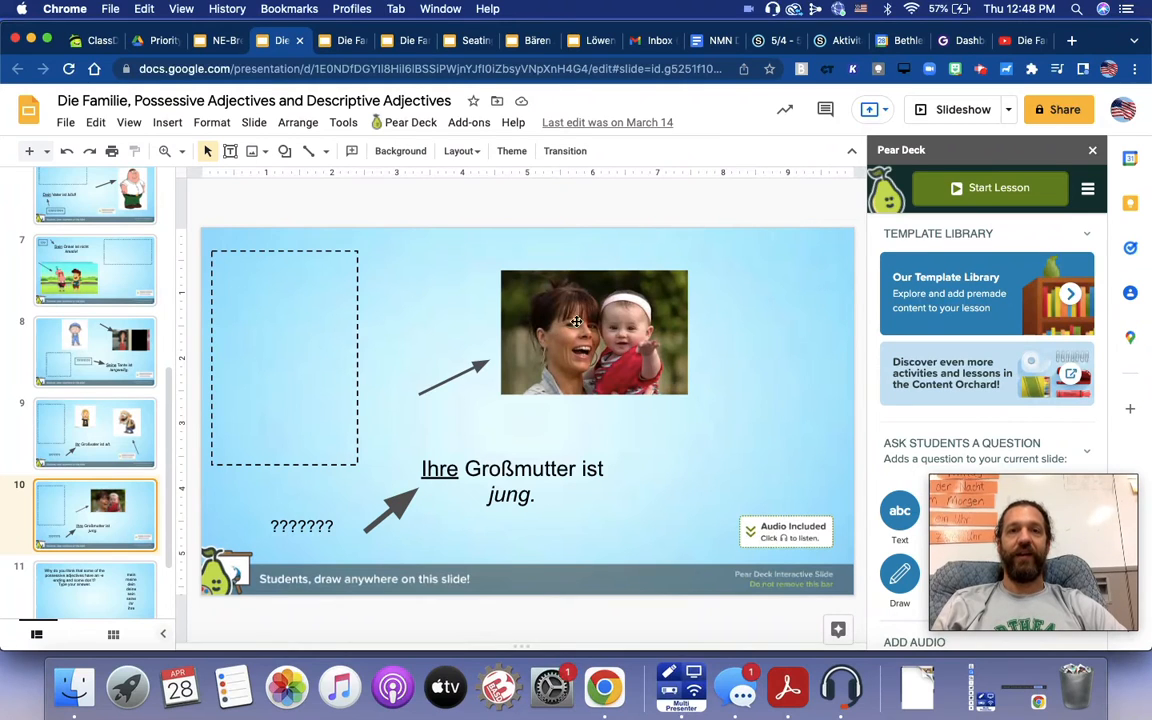
mouse_move(563, 343)
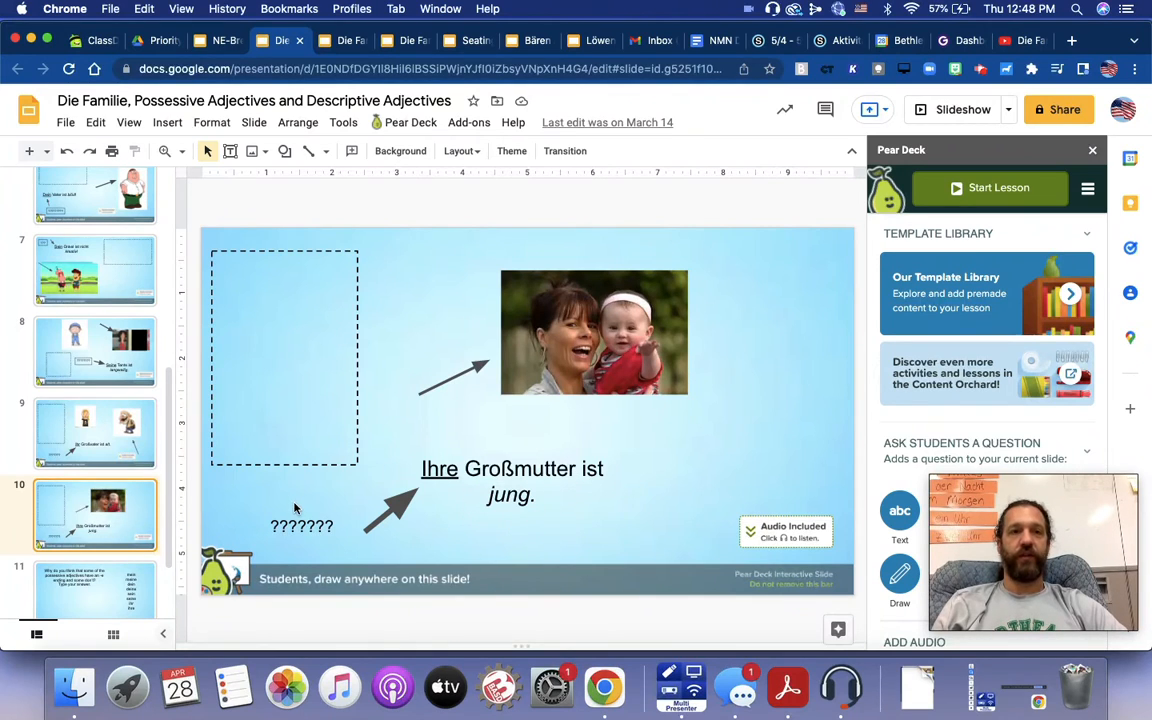
mouse_move(190, 504)
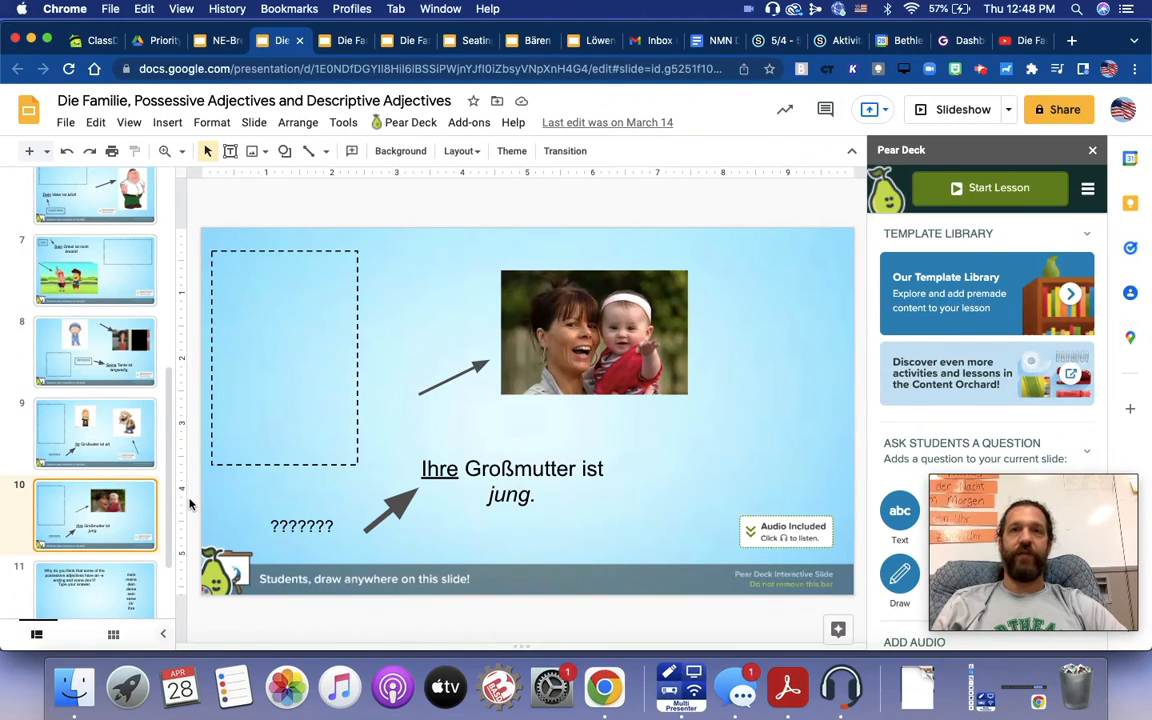